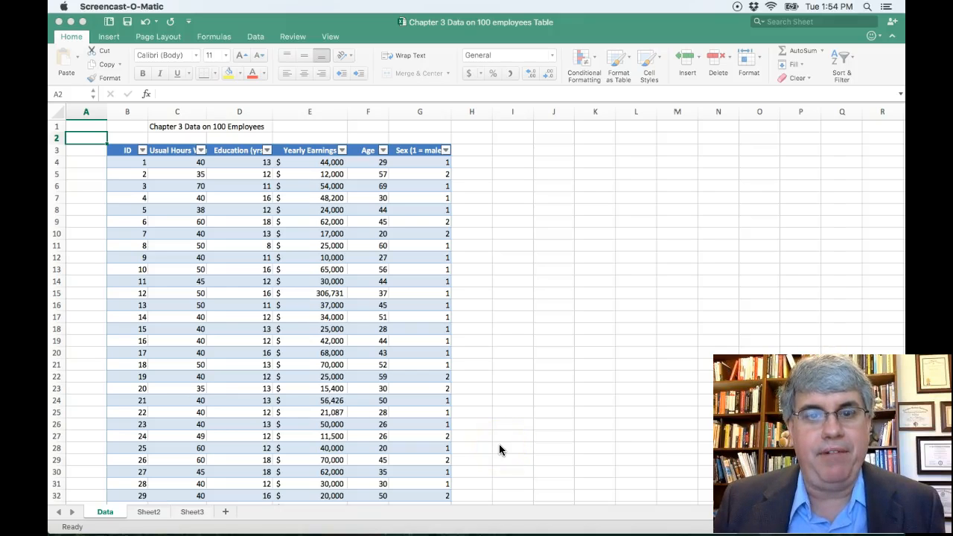
pyautogui.moveTo(186, 270)
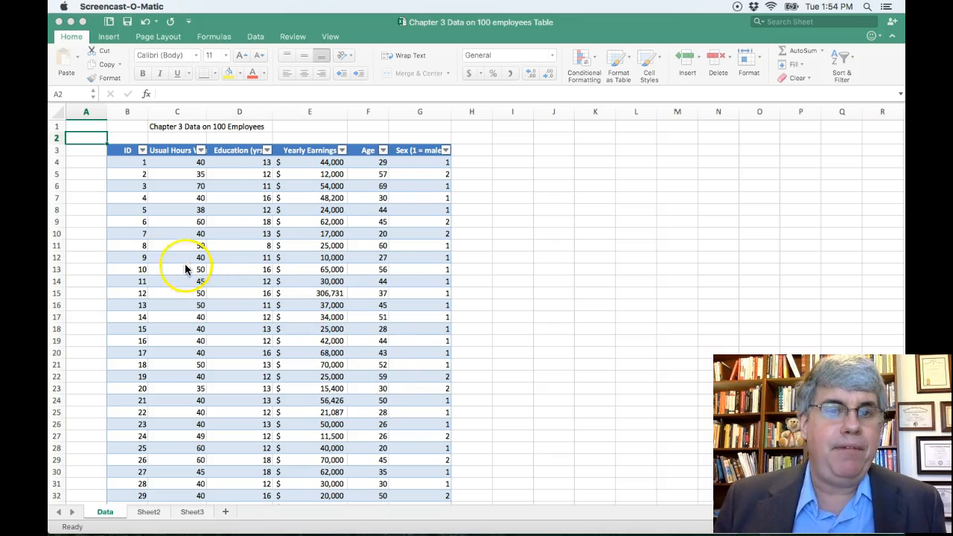
pyautogui.moveTo(146, 223)
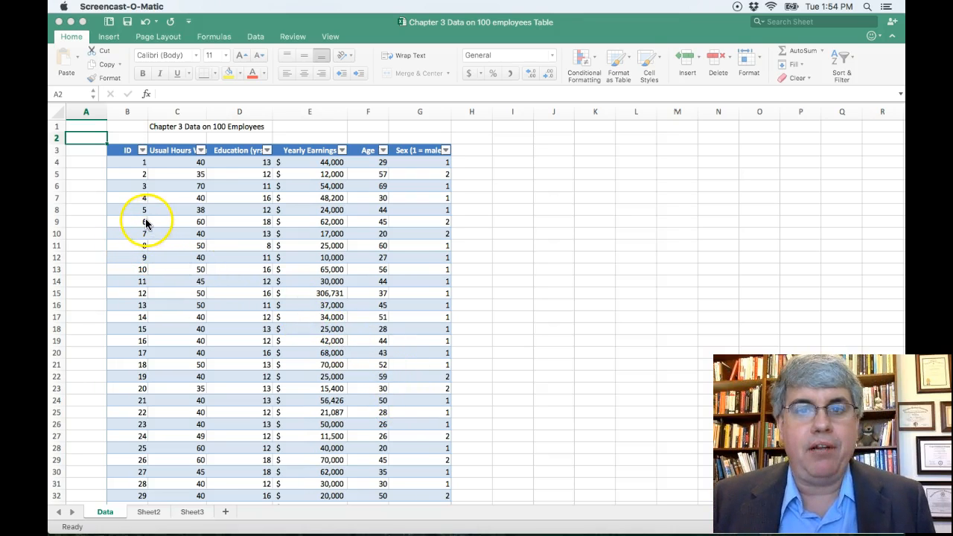
pyautogui.moveTo(159, 221)
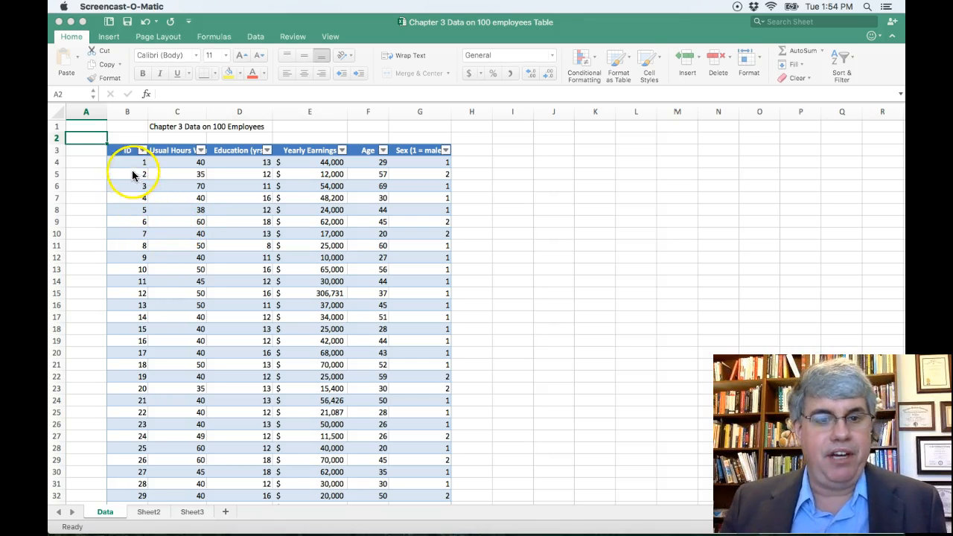
pyautogui.moveTo(177, 173)
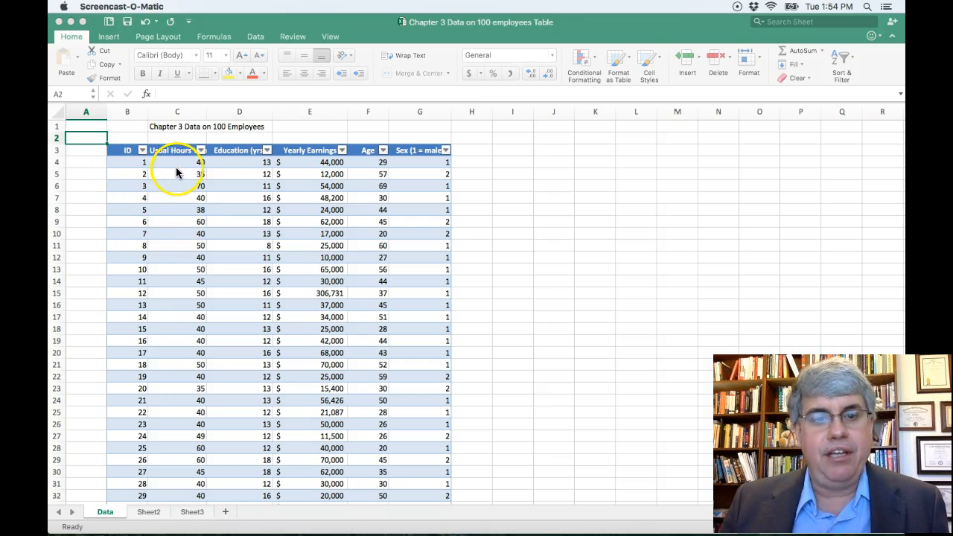
pyautogui.moveTo(235, 172)
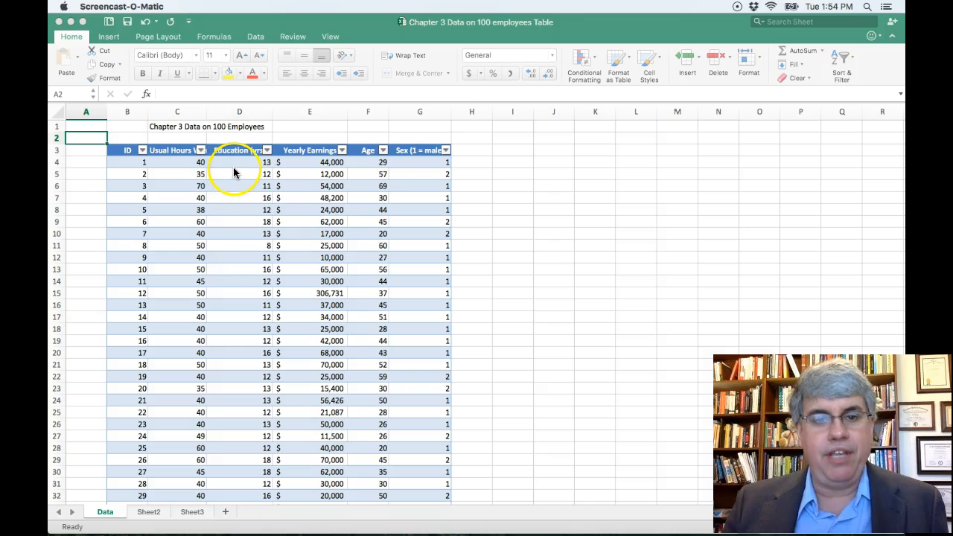
pyautogui.moveTo(294, 171)
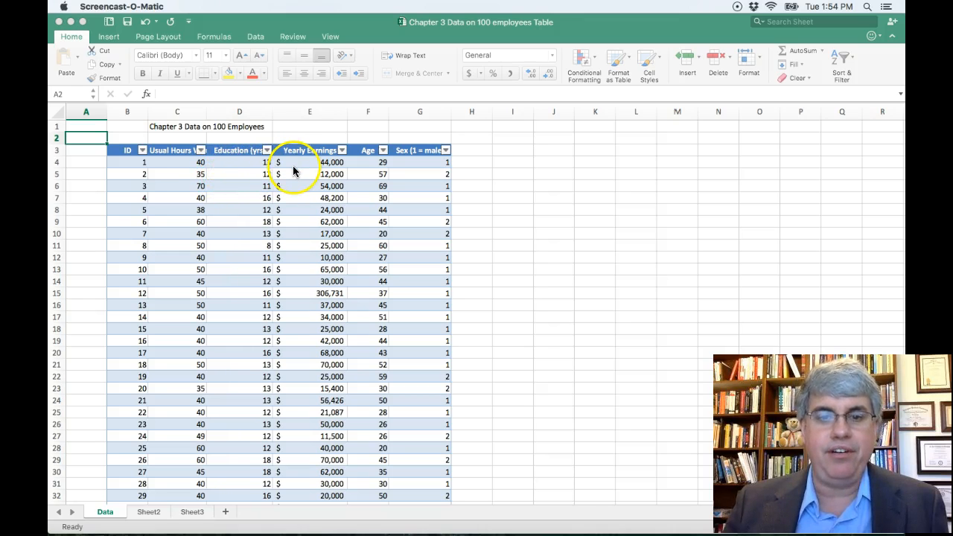
pyautogui.moveTo(406, 183)
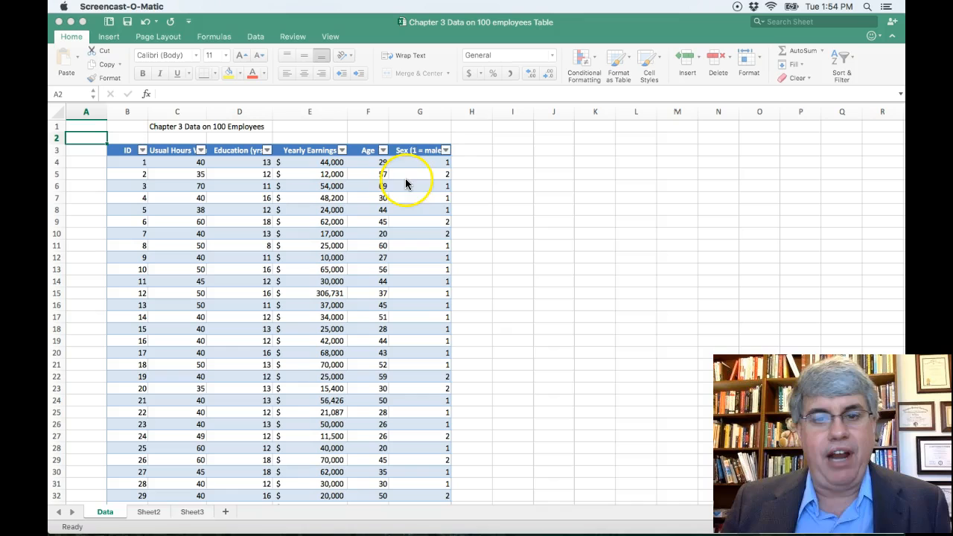
pyautogui.moveTo(447, 295)
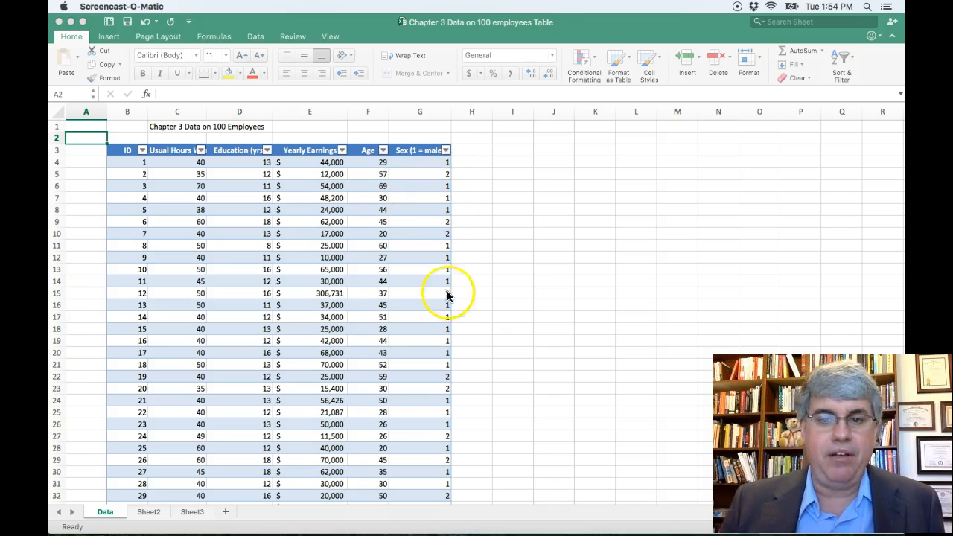
pyautogui.moveTo(466, 324)
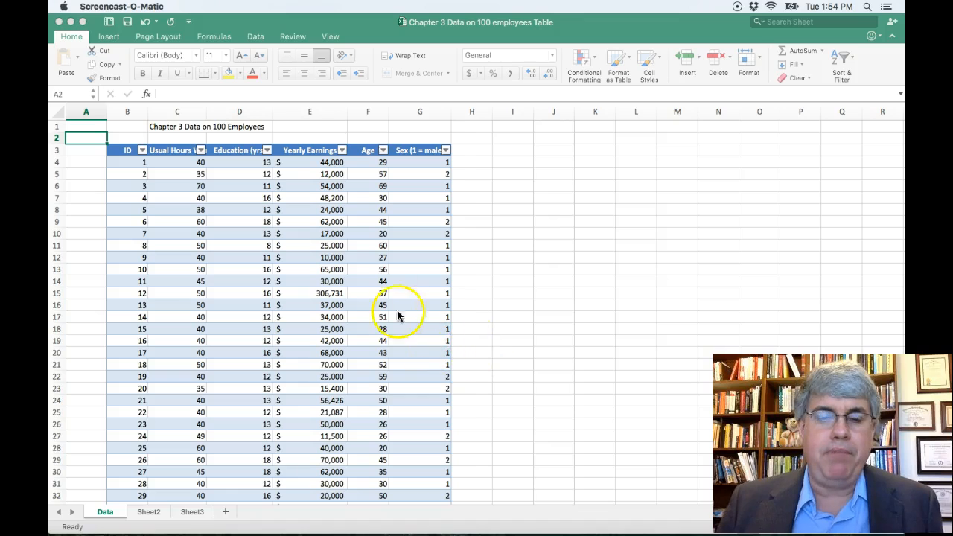
pyautogui.moveTo(490, 289)
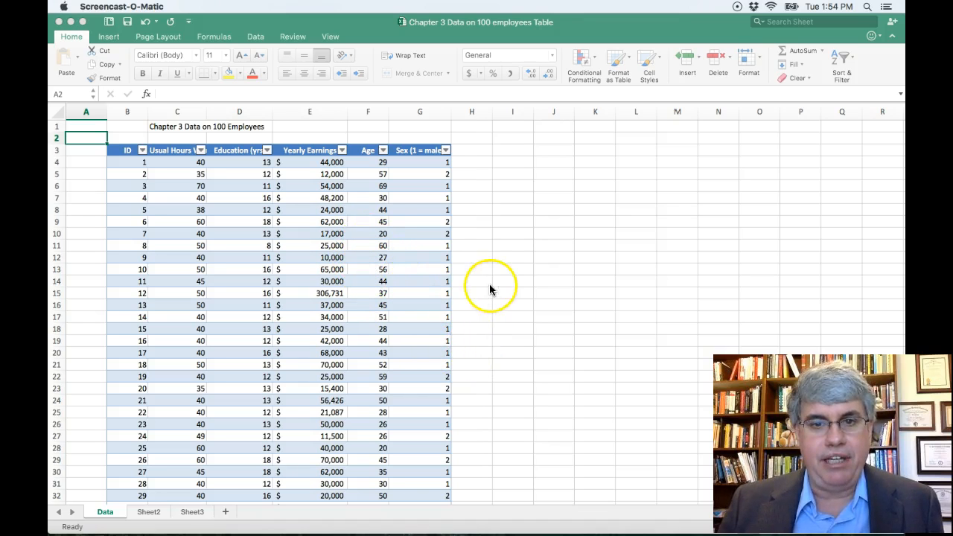
pyautogui.moveTo(496, 300)
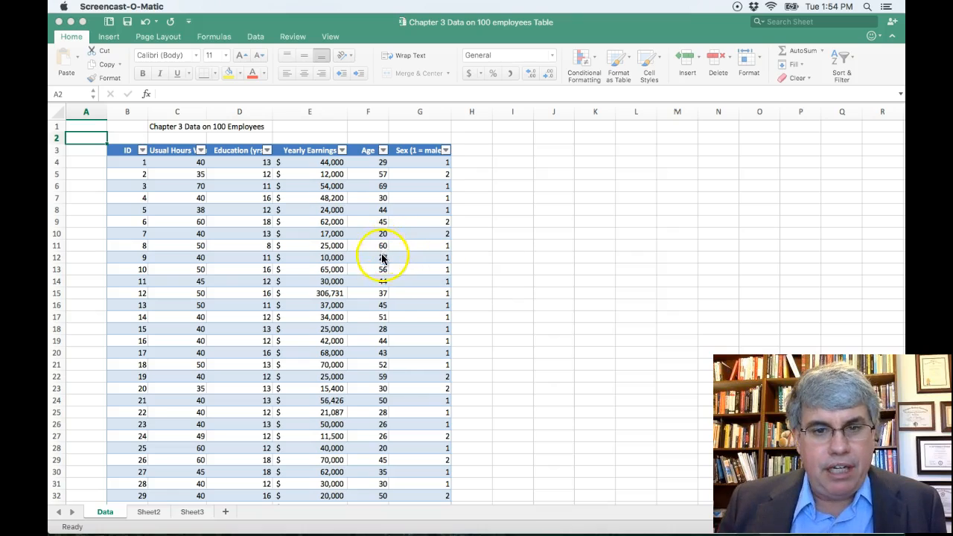
# Step: Select cell F5 in the employee table and show the Table ribbon tools
pyautogui.scroll(-3)
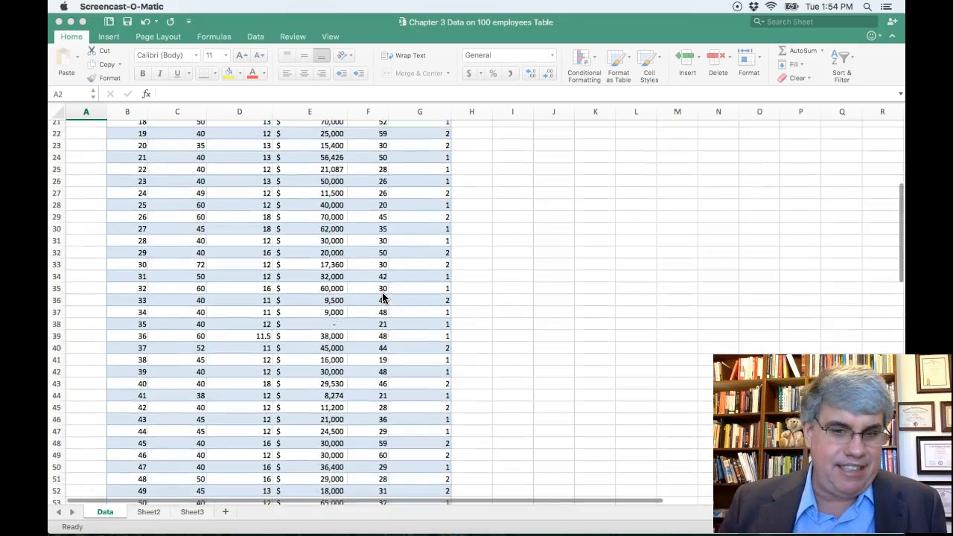
pyautogui.scroll(3)
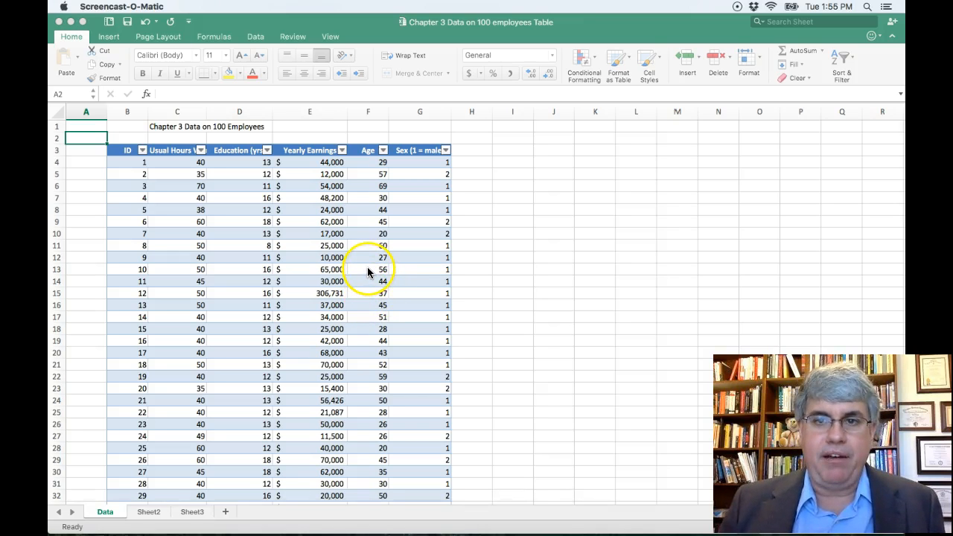
pyautogui.moveTo(373, 281)
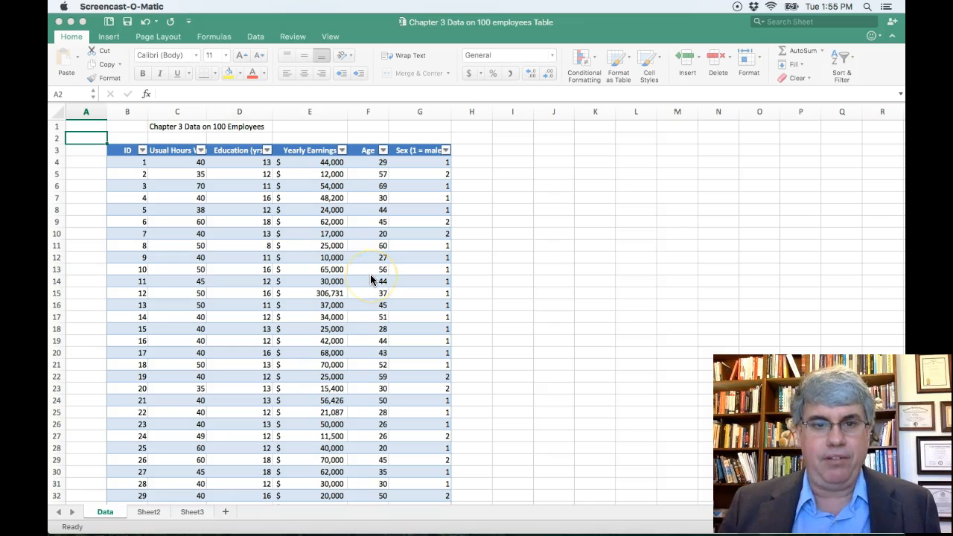
pyautogui.moveTo(372, 194)
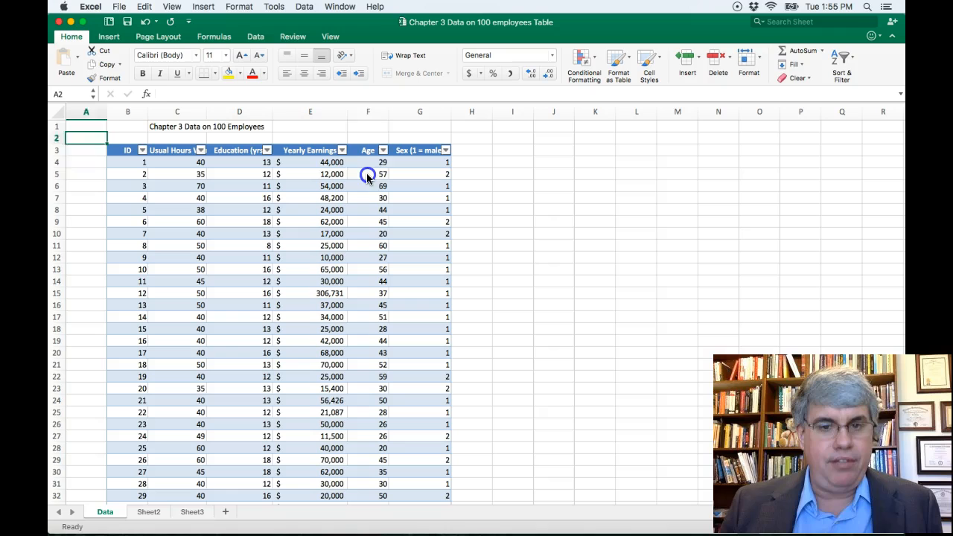
pyautogui.click(367, 174)
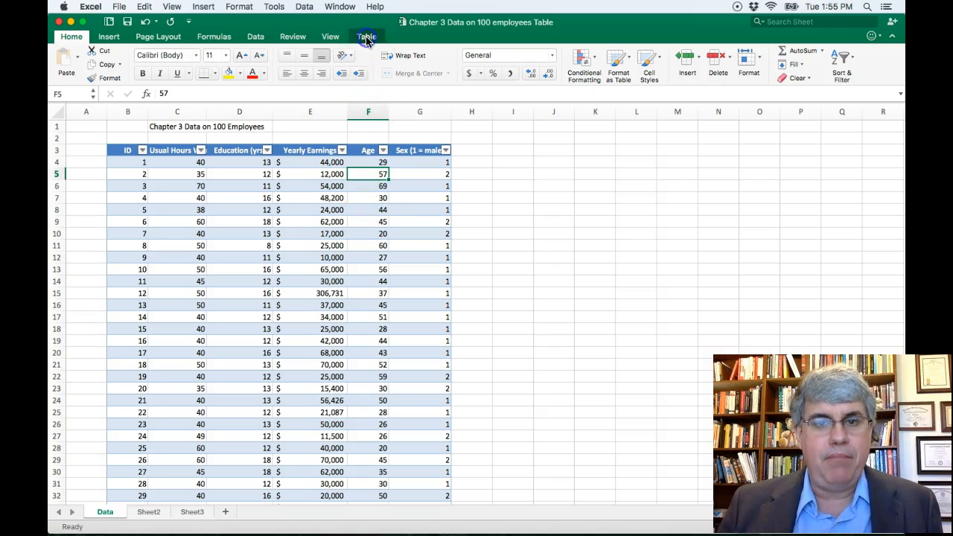
pyautogui.click(366, 35)
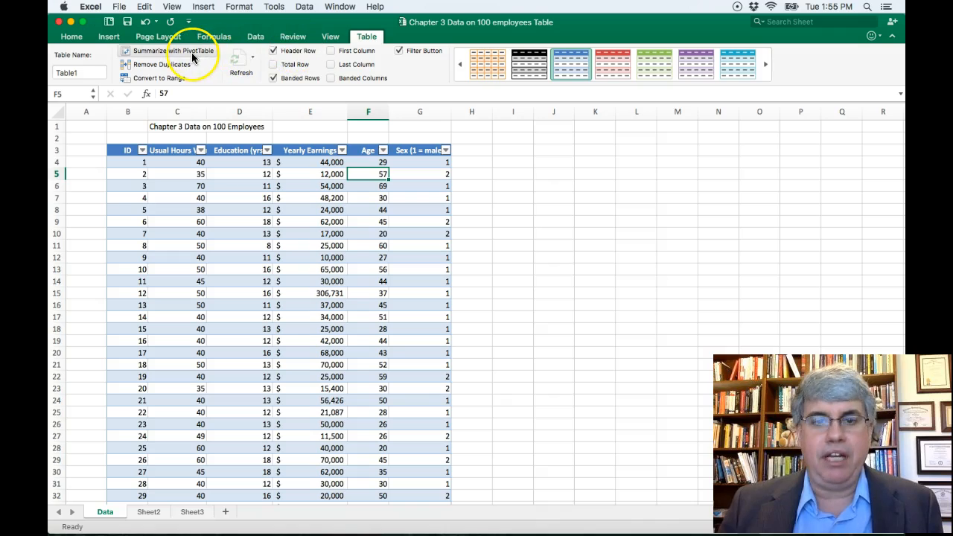
pyautogui.moveTo(175, 50)
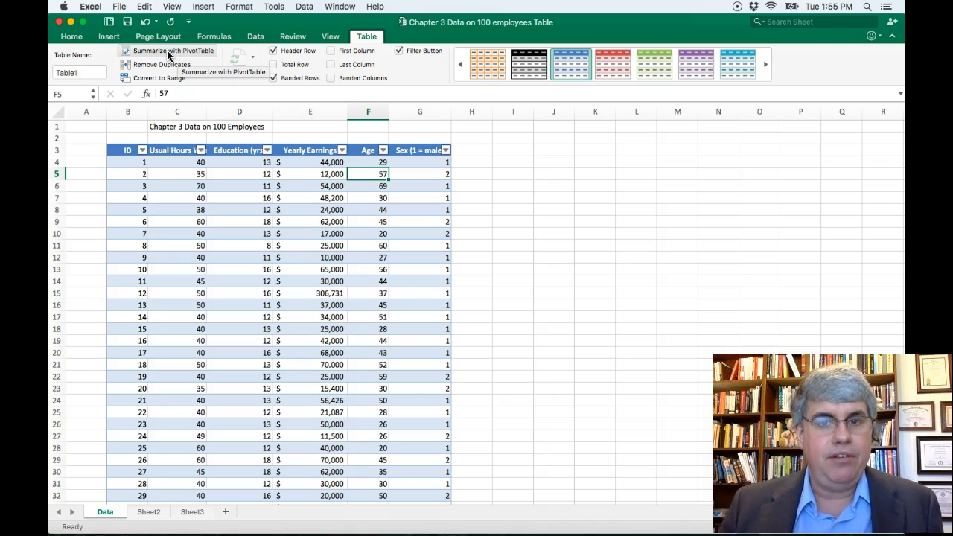
pyautogui.moveTo(215, 53)
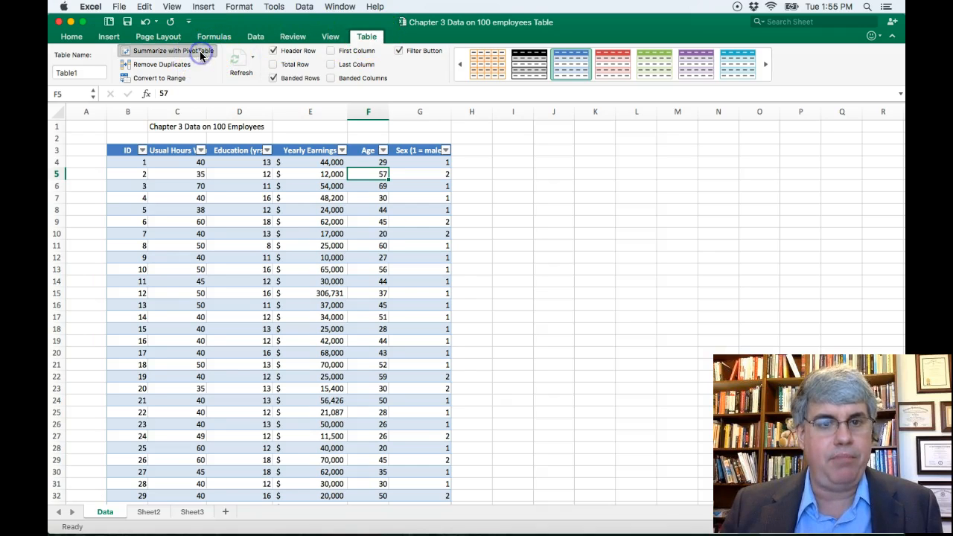
# Step: Create a PivotTable from Table1 on the existing Data sheet at cell I3
pyautogui.click(172, 51)
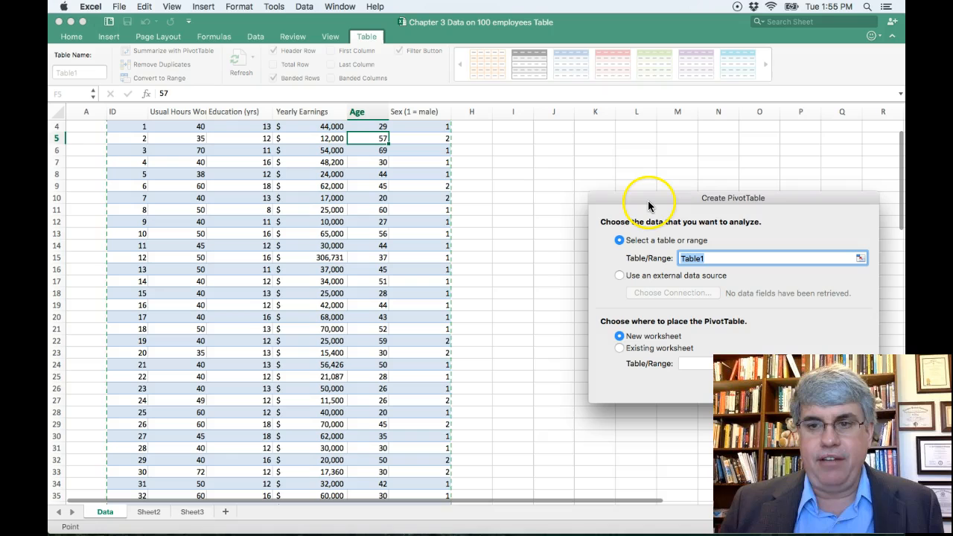
pyautogui.moveTo(462, 283)
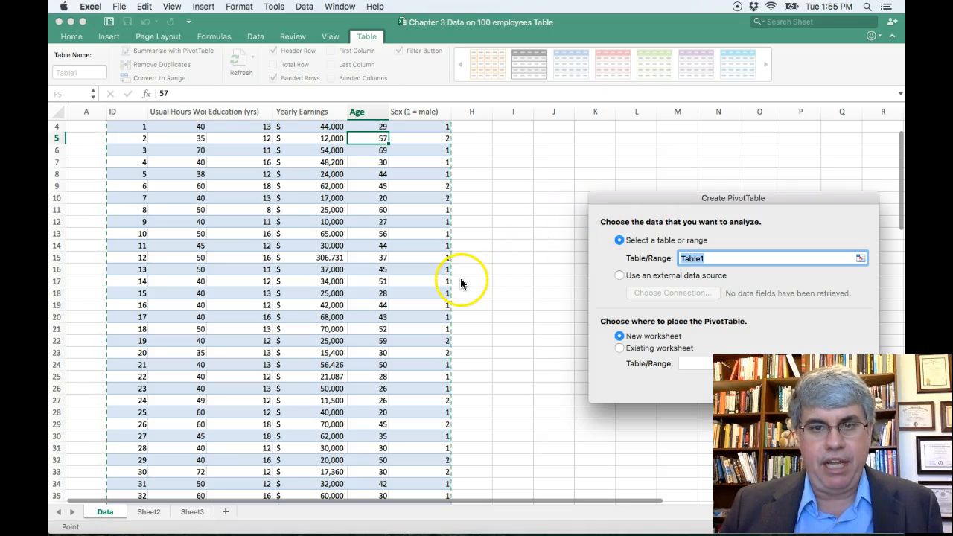
pyautogui.scroll(-3)
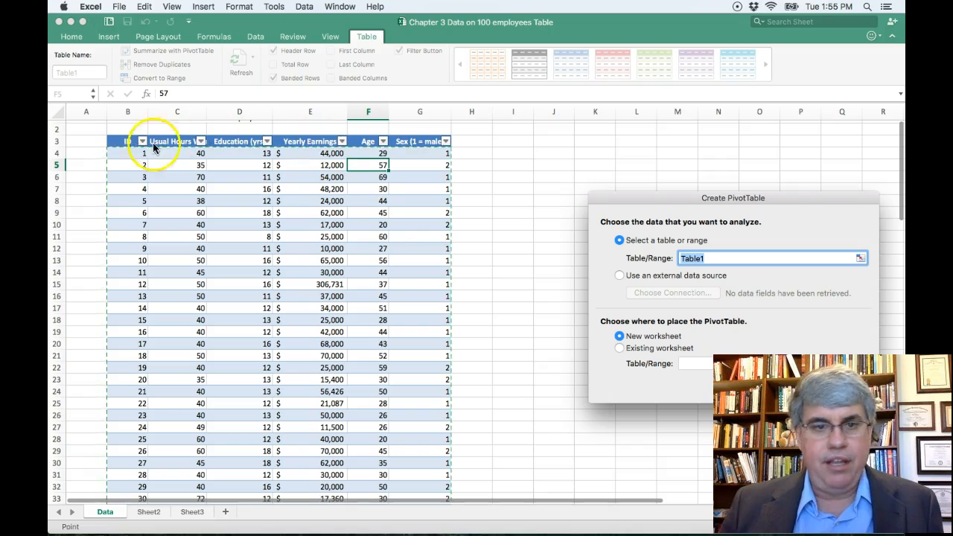
pyautogui.moveTo(476, 298)
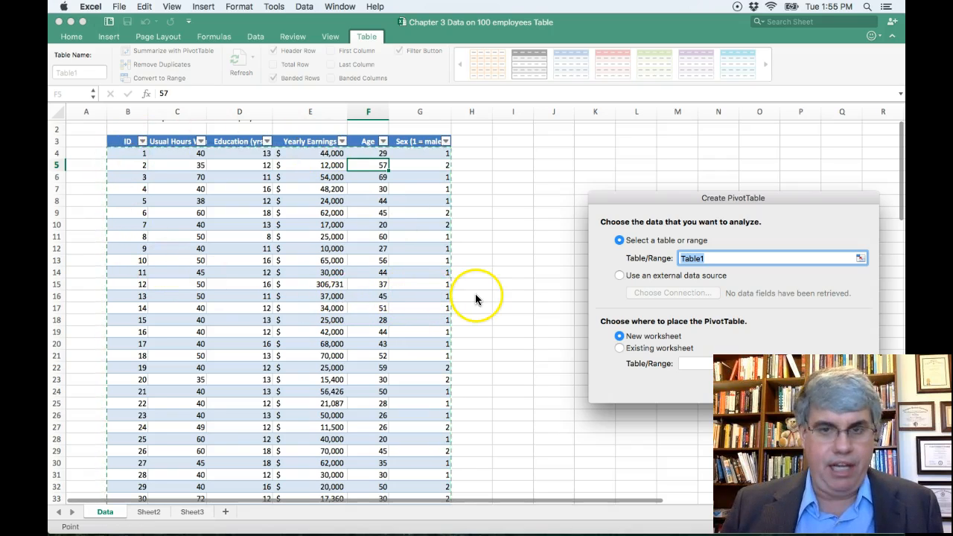
pyautogui.moveTo(458, 294)
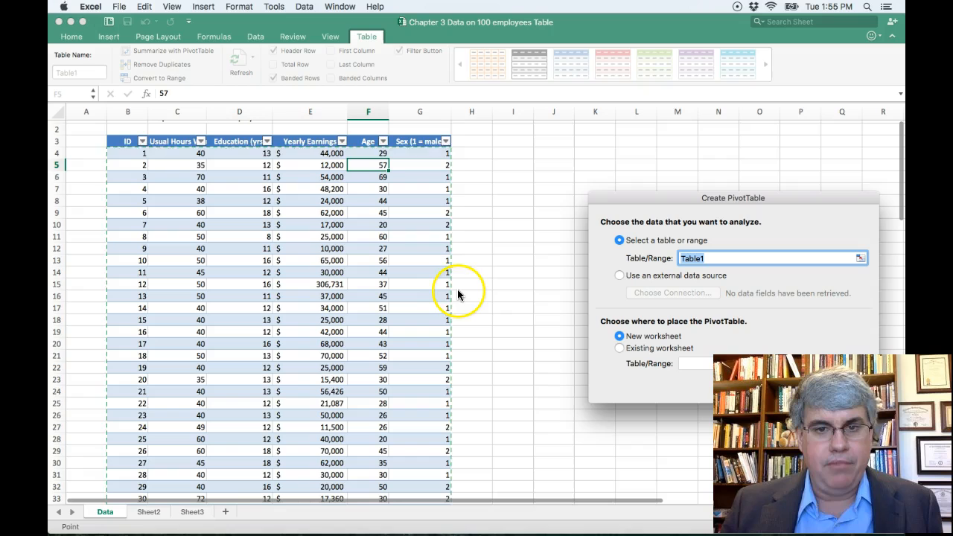
pyautogui.moveTo(583, 256)
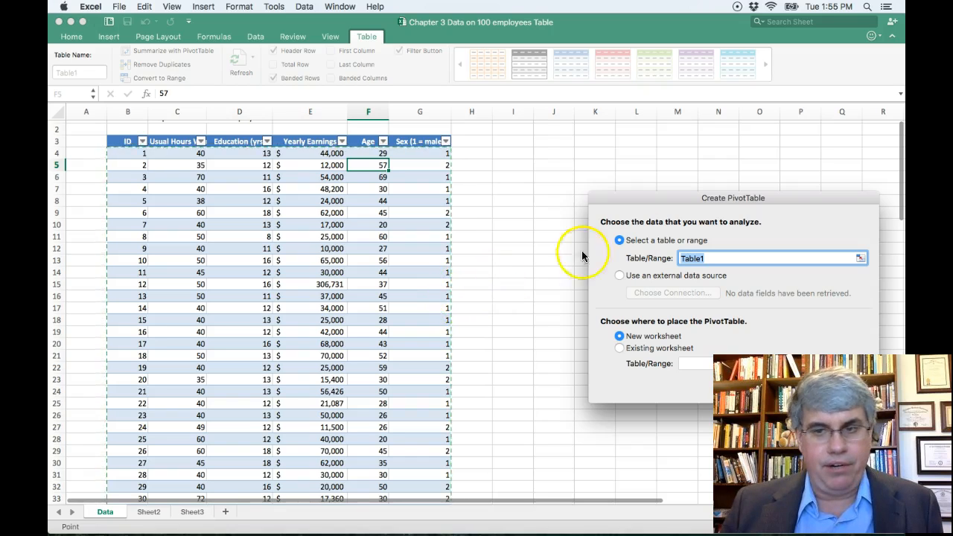
pyautogui.moveTo(656, 258)
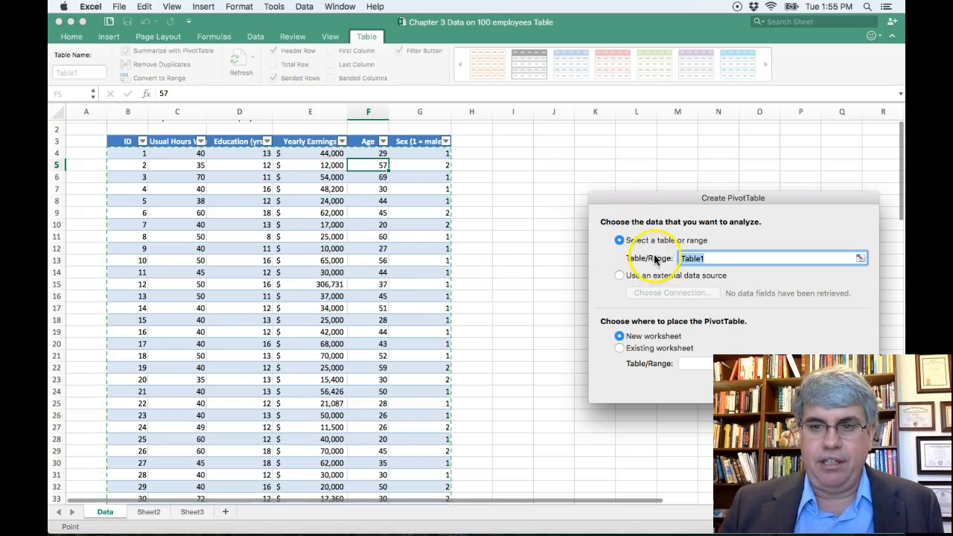
pyautogui.moveTo(622, 357)
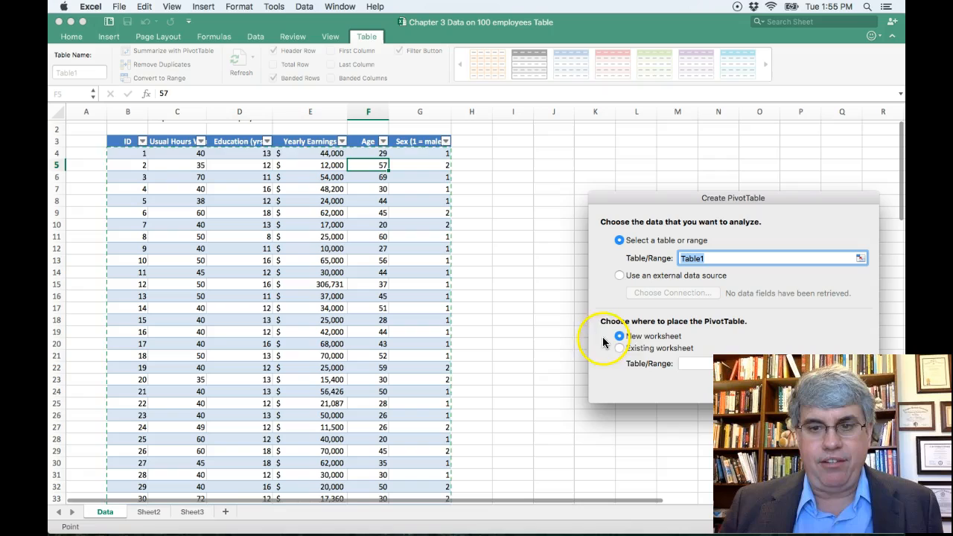
pyautogui.click(619, 349)
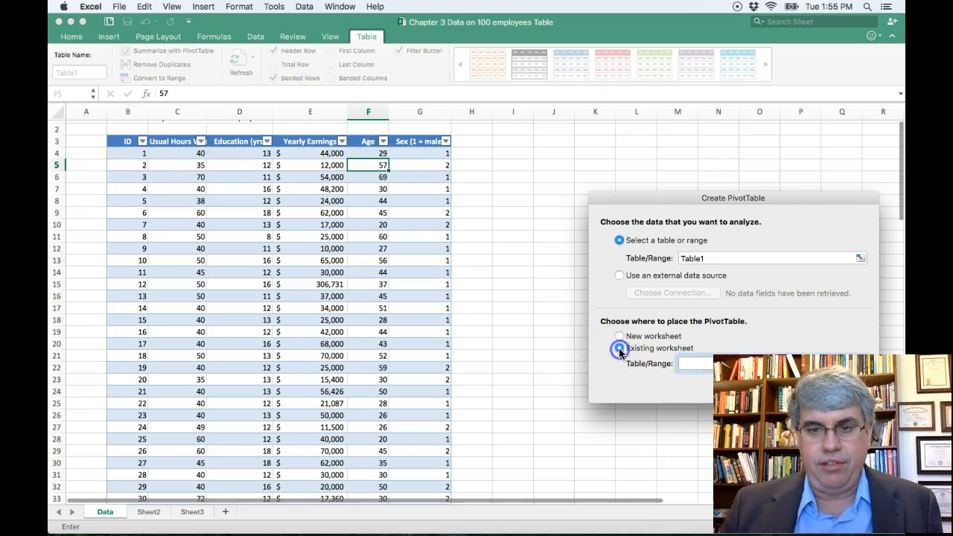
pyautogui.click(619, 347)
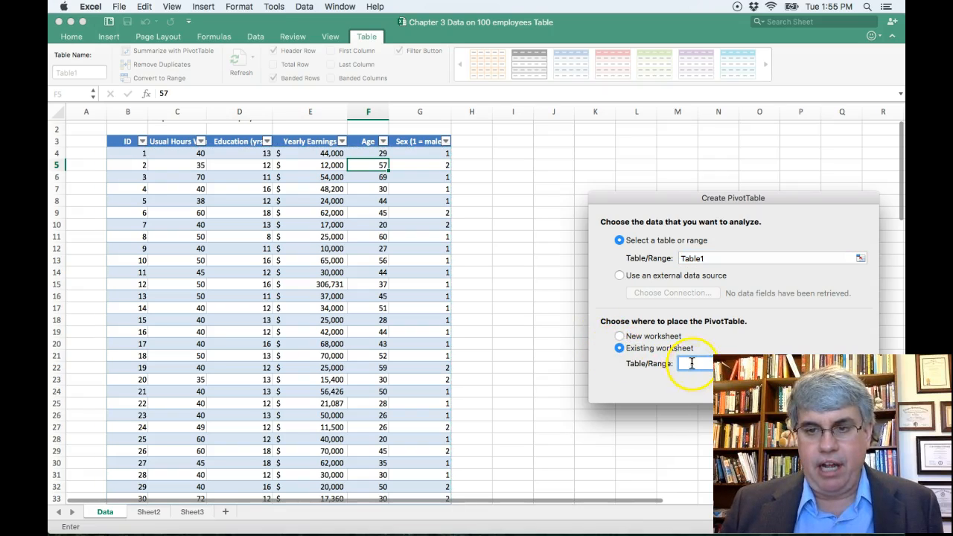
pyautogui.moveTo(505, 141)
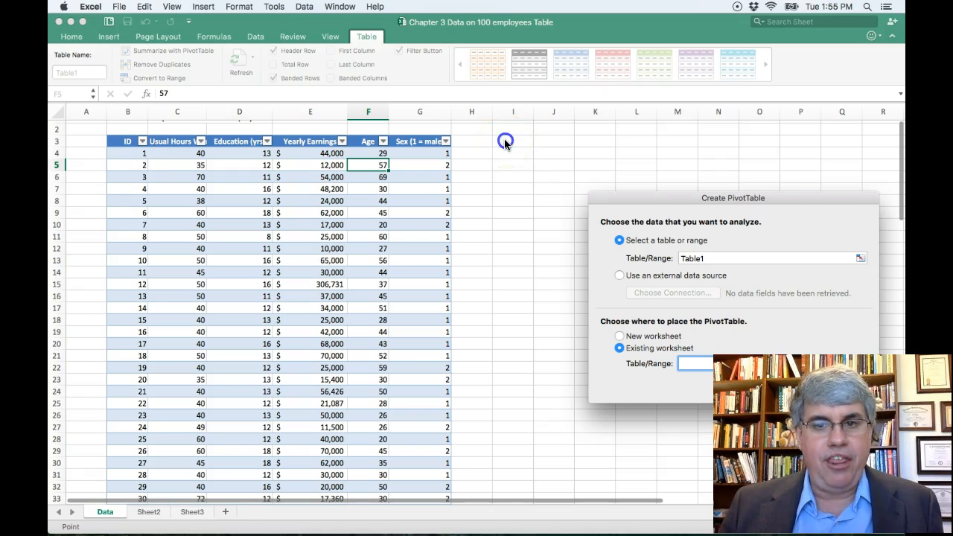
pyautogui.click(513, 141)
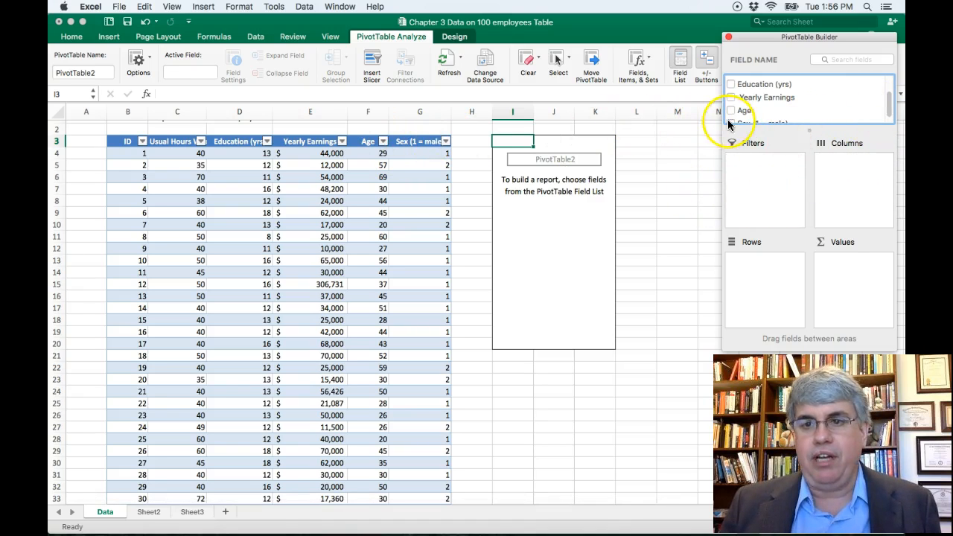
# Step: Add Age to the PivotTable and change Sum of Age to Count, showing 100
pyautogui.click(731, 110)
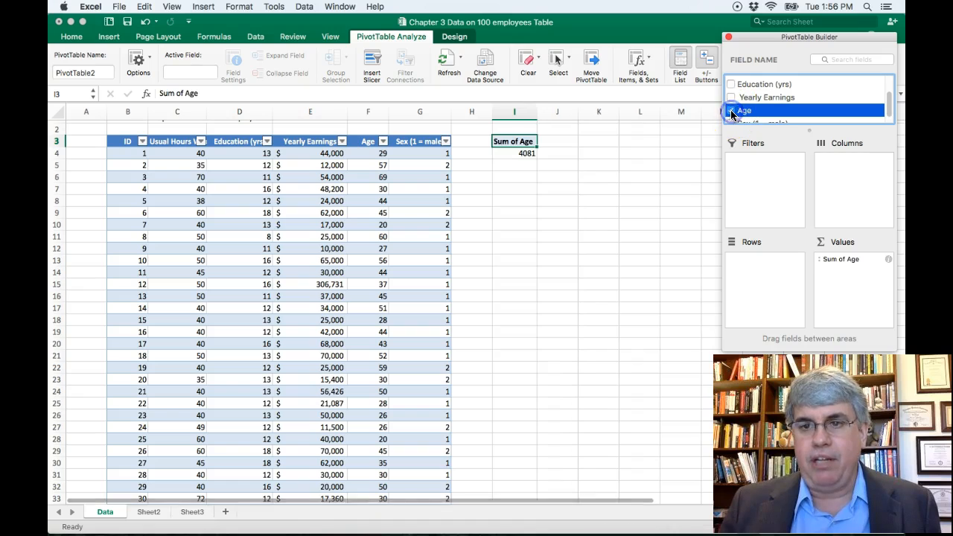
pyautogui.click(732, 110)
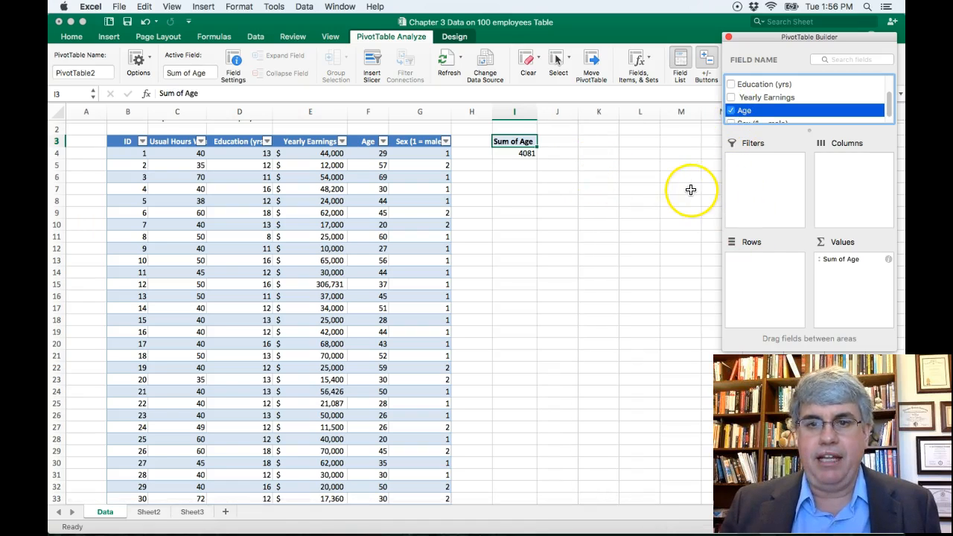
pyautogui.moveTo(810, 259)
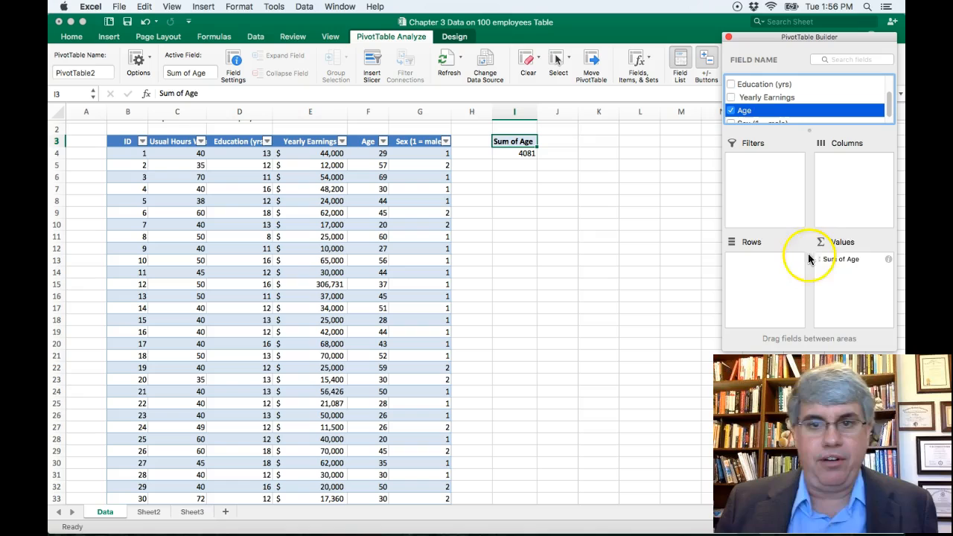
pyautogui.moveTo(840, 277)
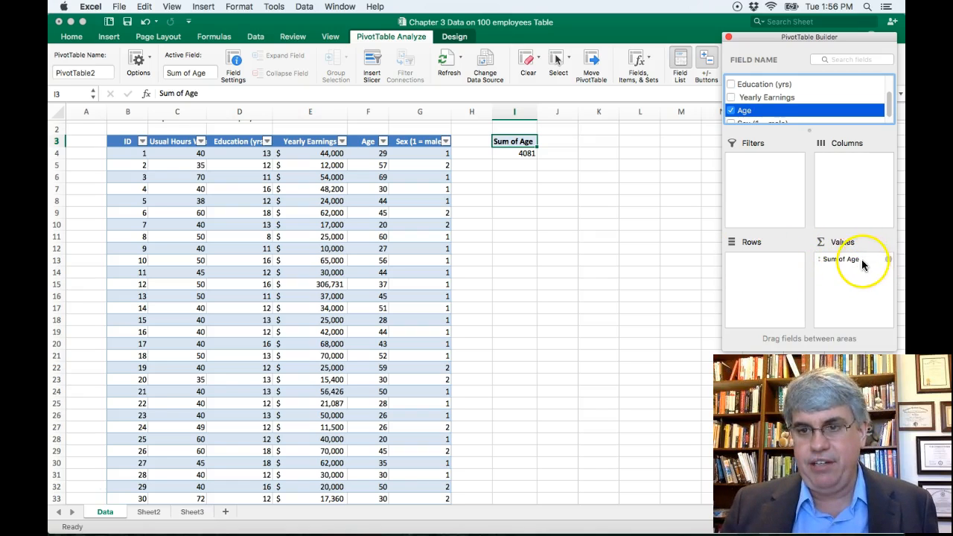
pyautogui.click(849, 260)
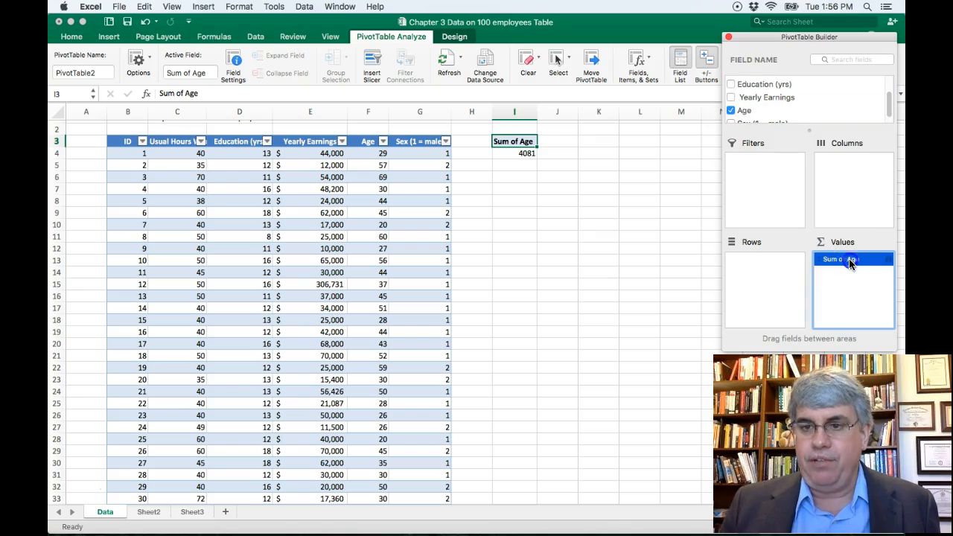
pyautogui.click(842, 259)
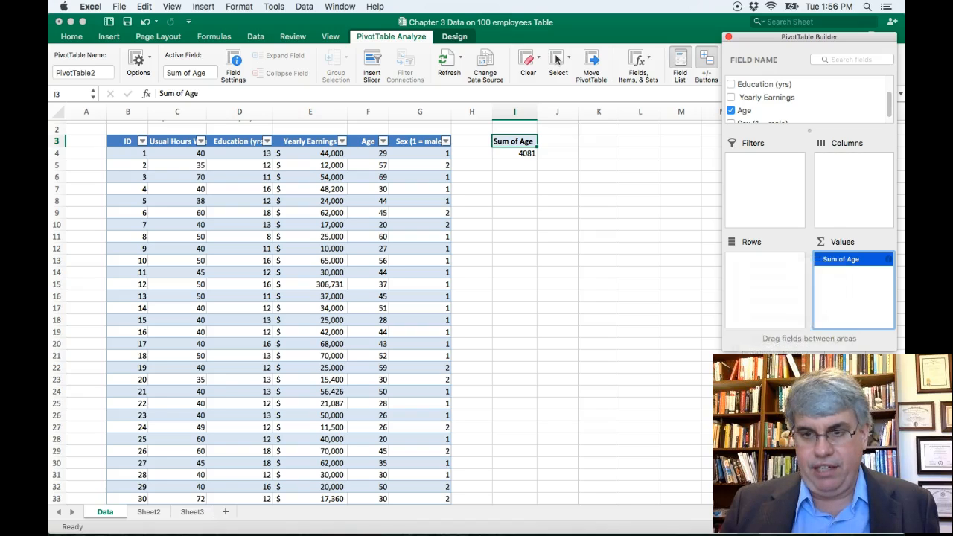
pyautogui.doubleClick(841, 259)
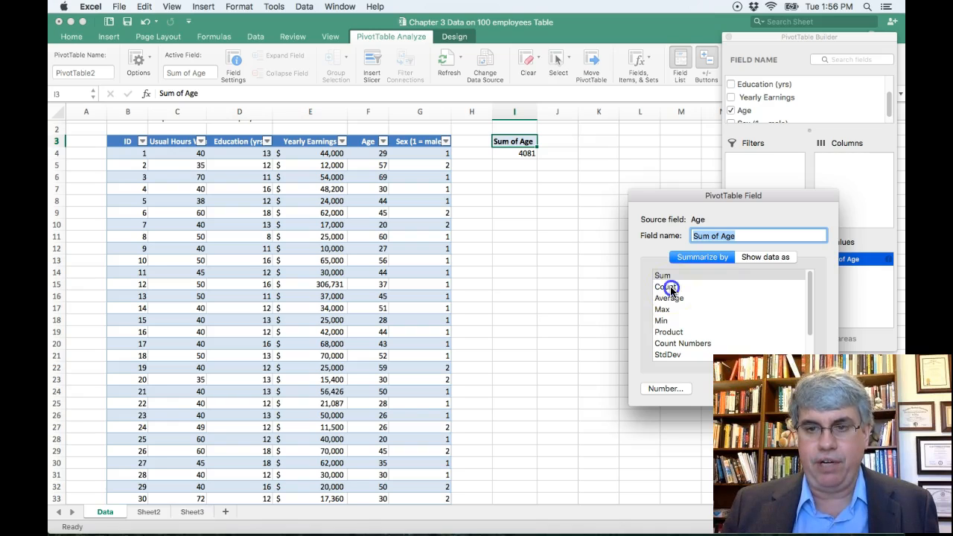
pyautogui.click(666, 286)
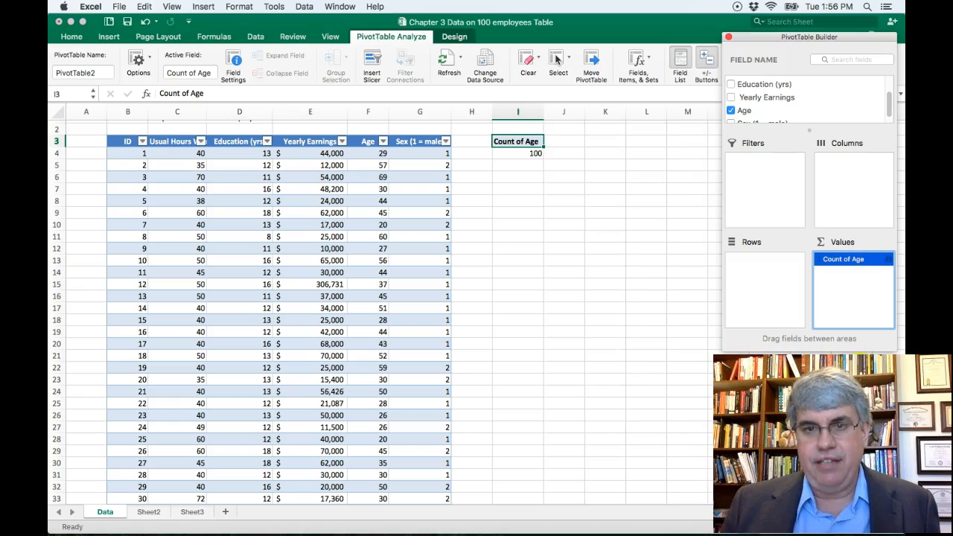
pyautogui.moveTo(775, 262)
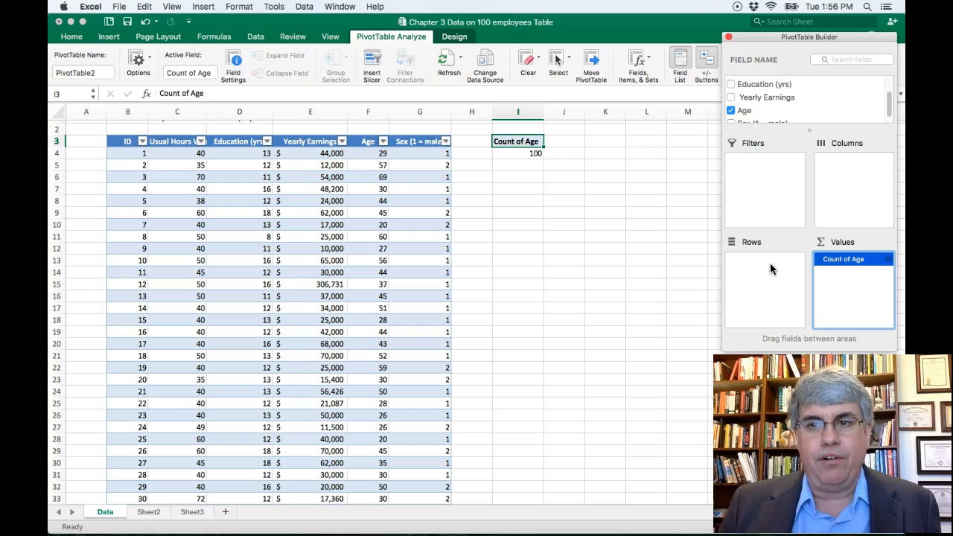
pyautogui.moveTo(773, 251)
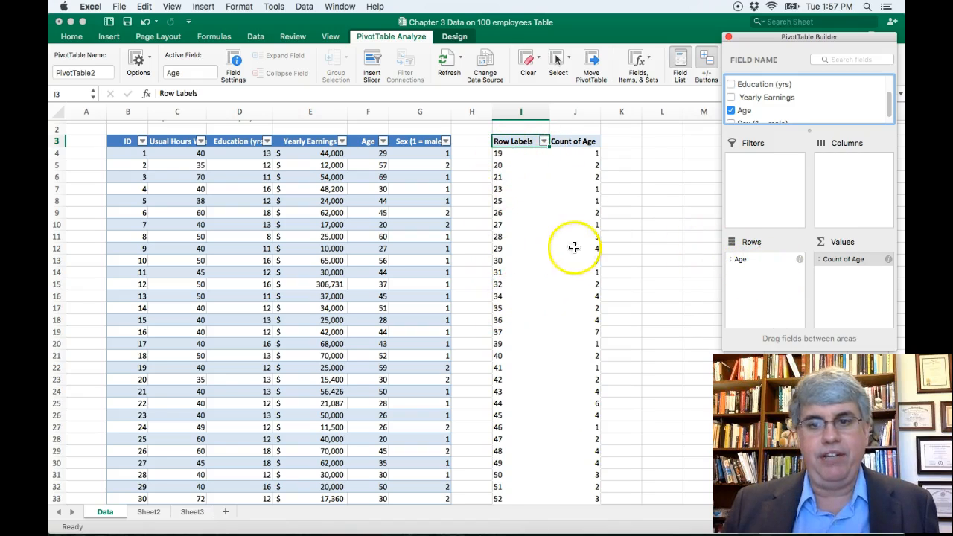
pyautogui.moveTo(519, 187)
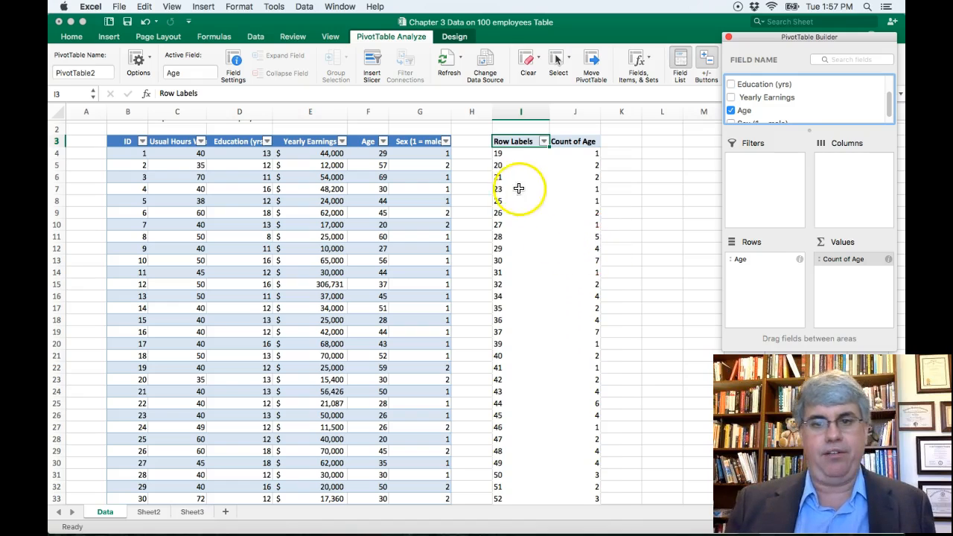
pyautogui.moveTo(511, 171)
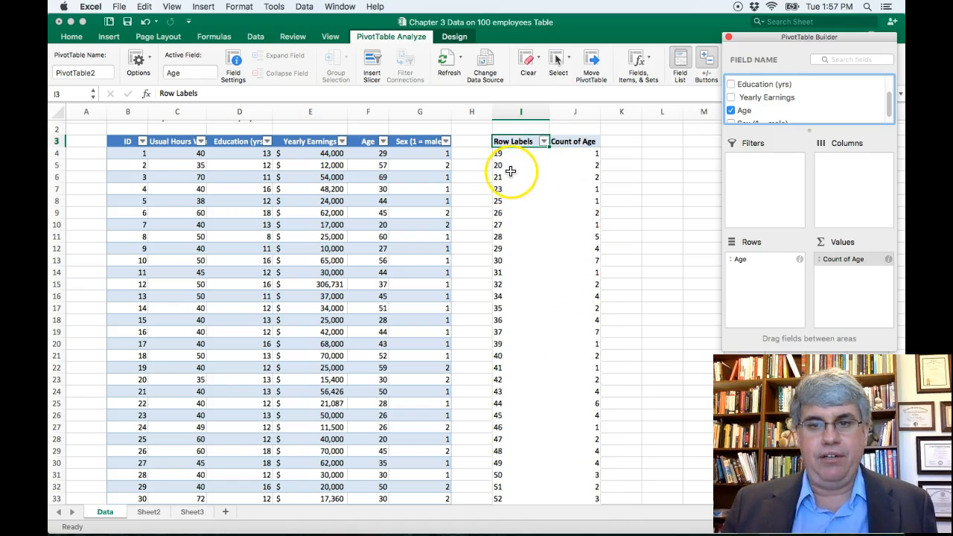
pyautogui.moveTo(521, 171)
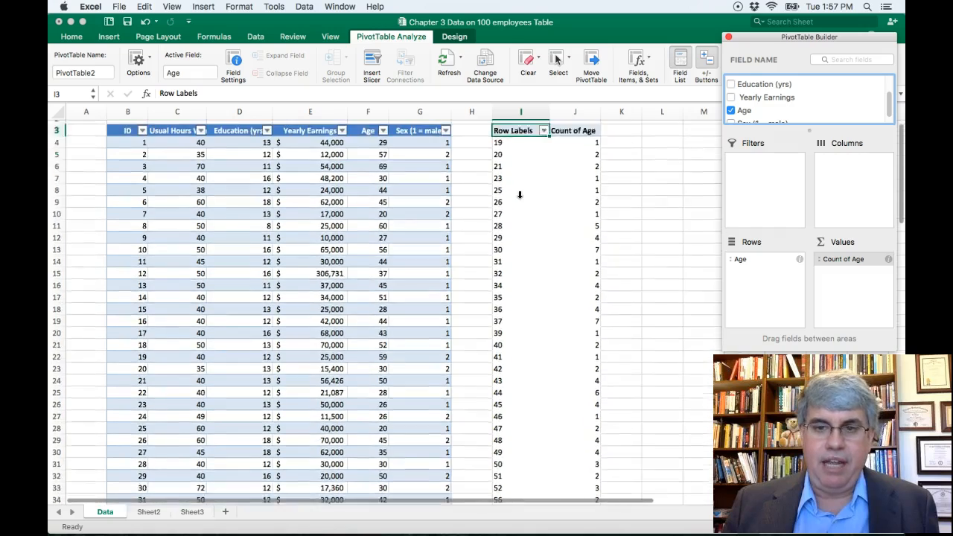
# Step: Scroll through the age rows 19 to 69 to check the Grand Total of 100
pyautogui.scroll(-3)
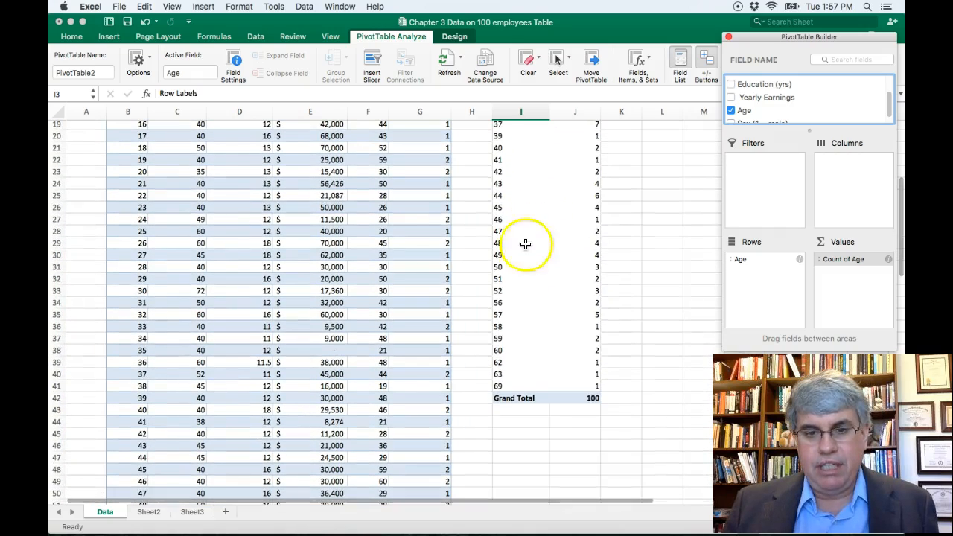
pyautogui.scroll(3)
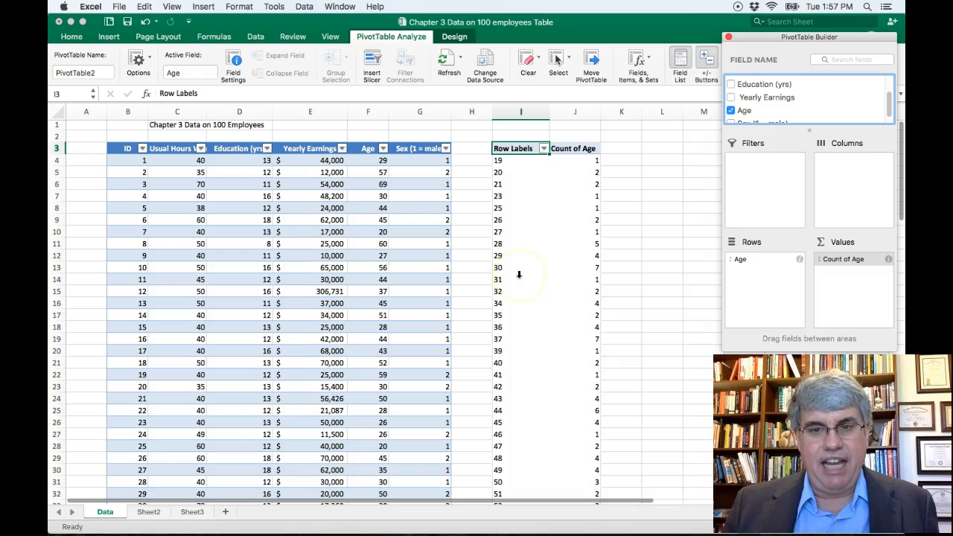
pyautogui.scroll(-3)
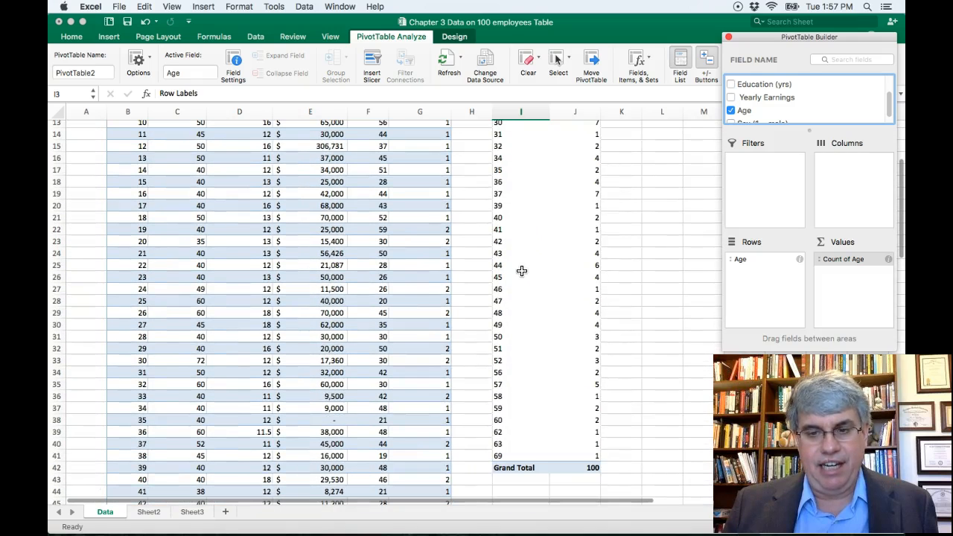
pyautogui.scroll(3)
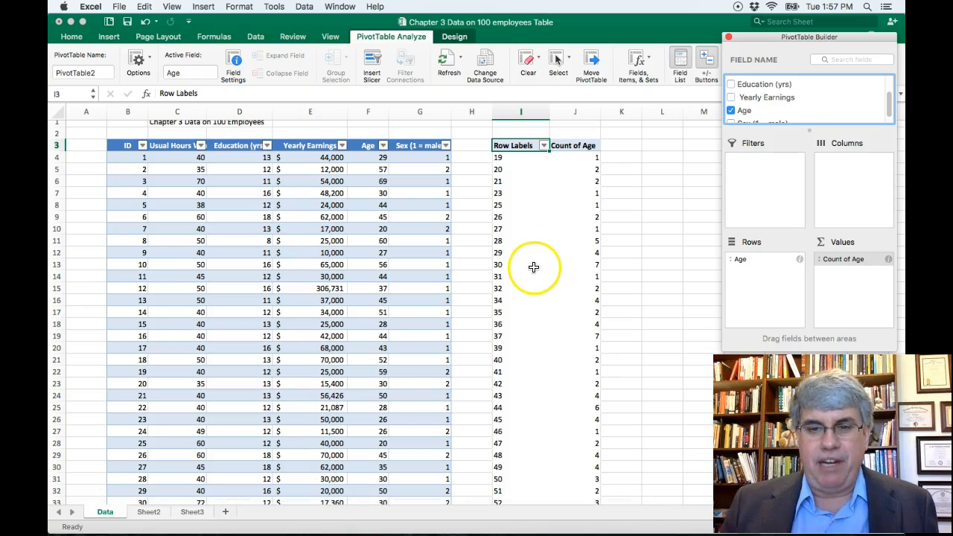
pyautogui.moveTo(521, 199)
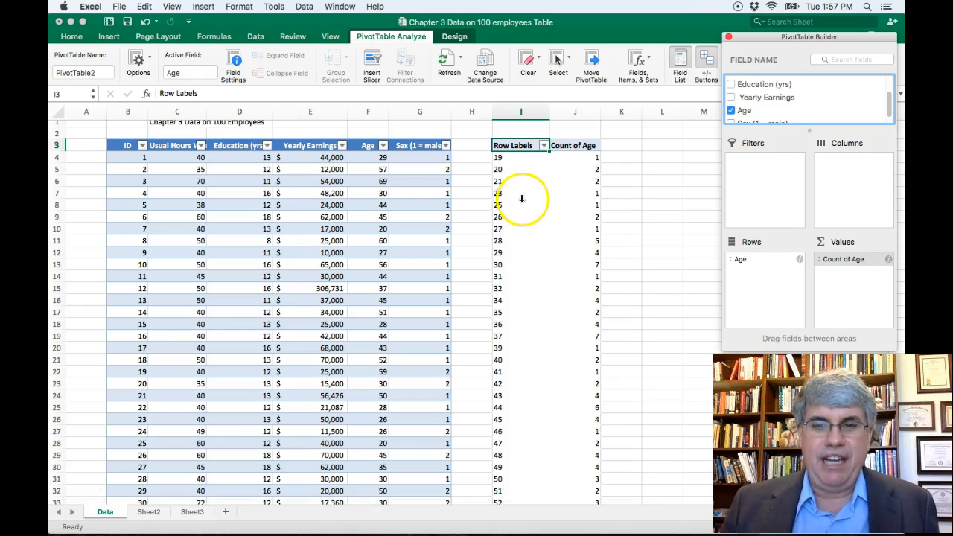
pyautogui.moveTo(517, 186)
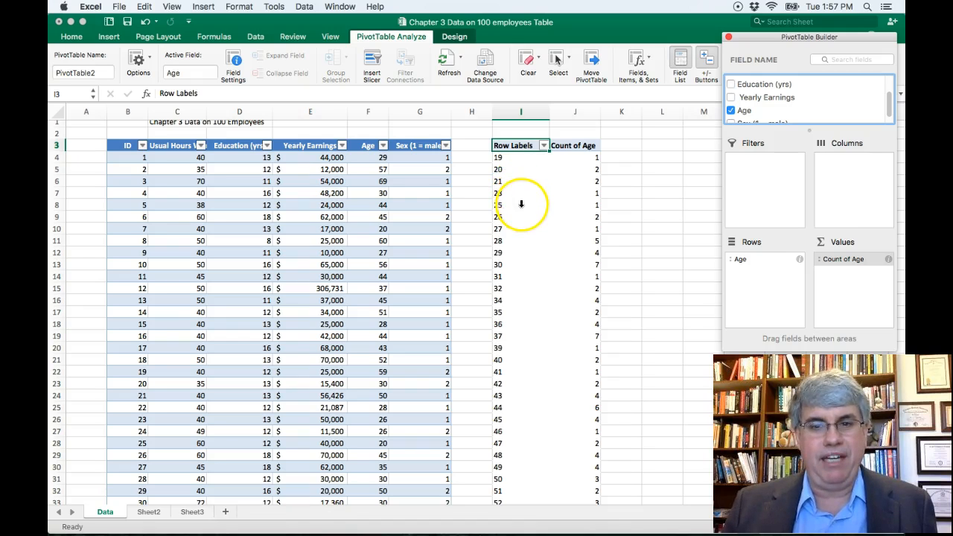
pyautogui.moveTo(514, 281)
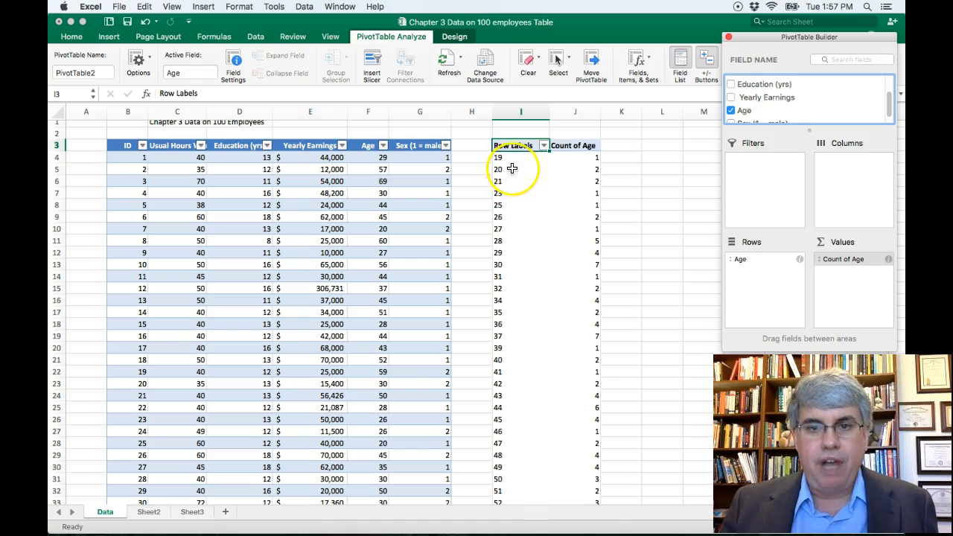
# Step: Open Group for the age row labels starting from the 19 label
pyautogui.click(520, 157)
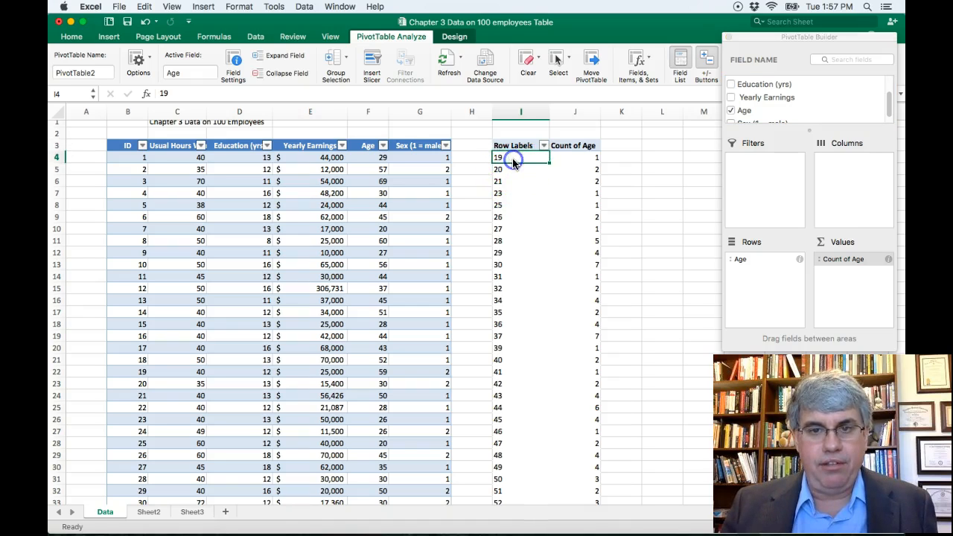
pyautogui.rightClick(497, 157)
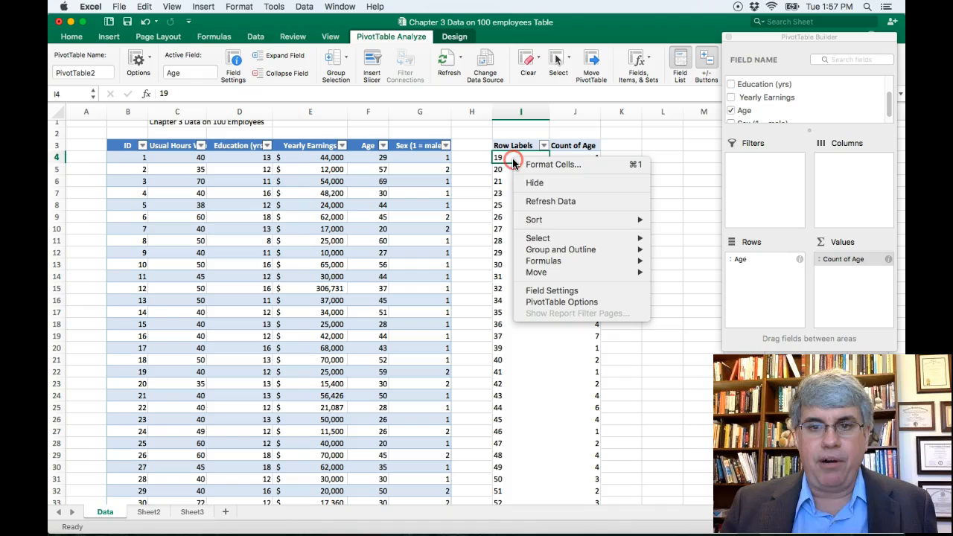
pyautogui.moveTo(561, 250)
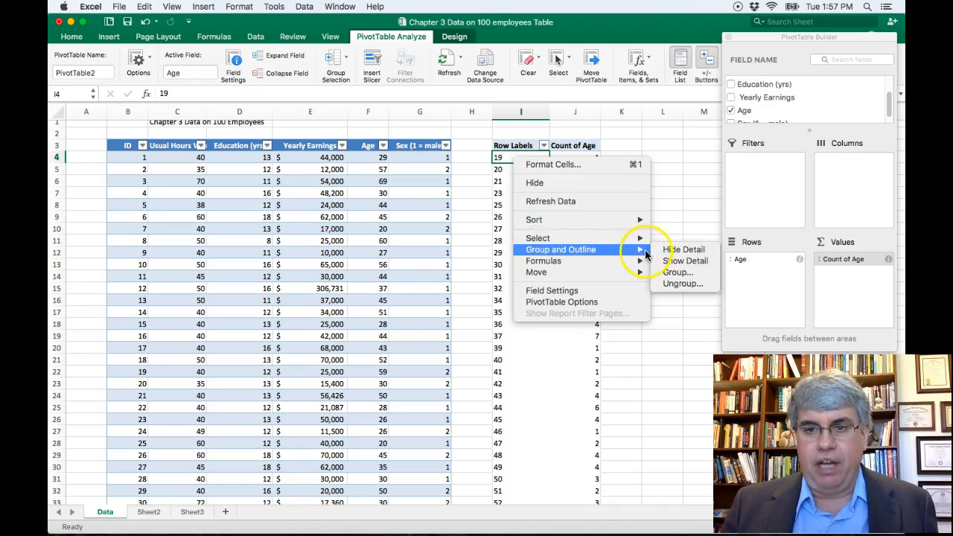
pyautogui.moveTo(678, 272)
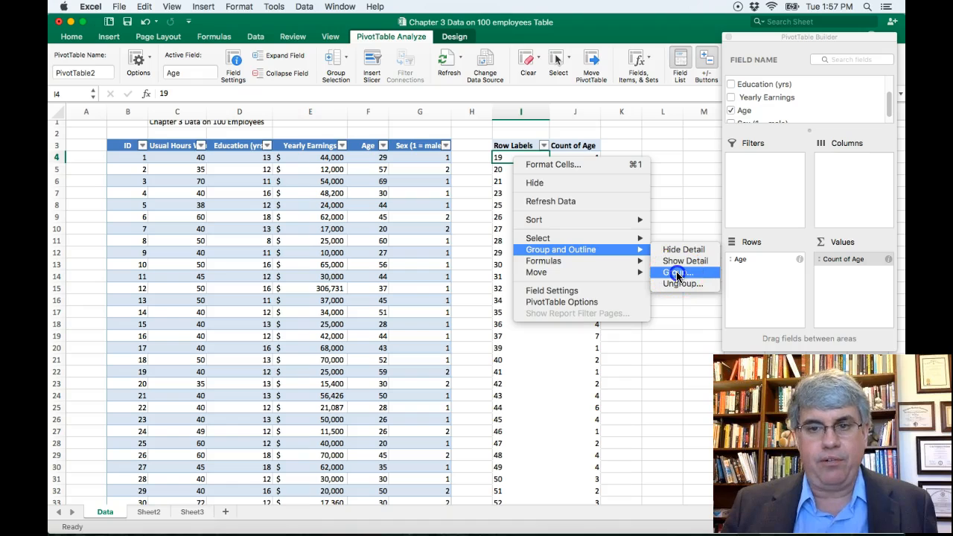
pyautogui.click(678, 272)
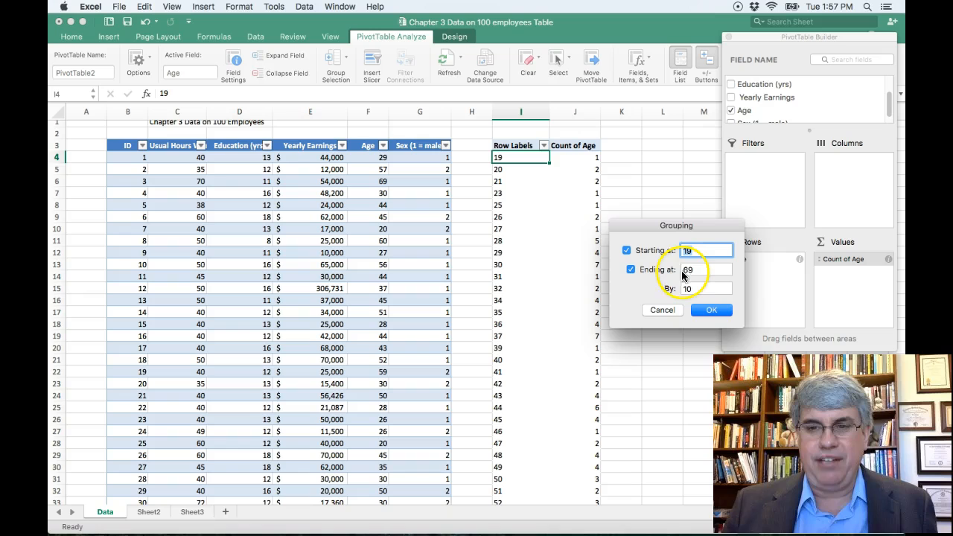
# Step: Group ages starting at 10, ending at 69, by 10-year bands
pyautogui.click(706, 250)
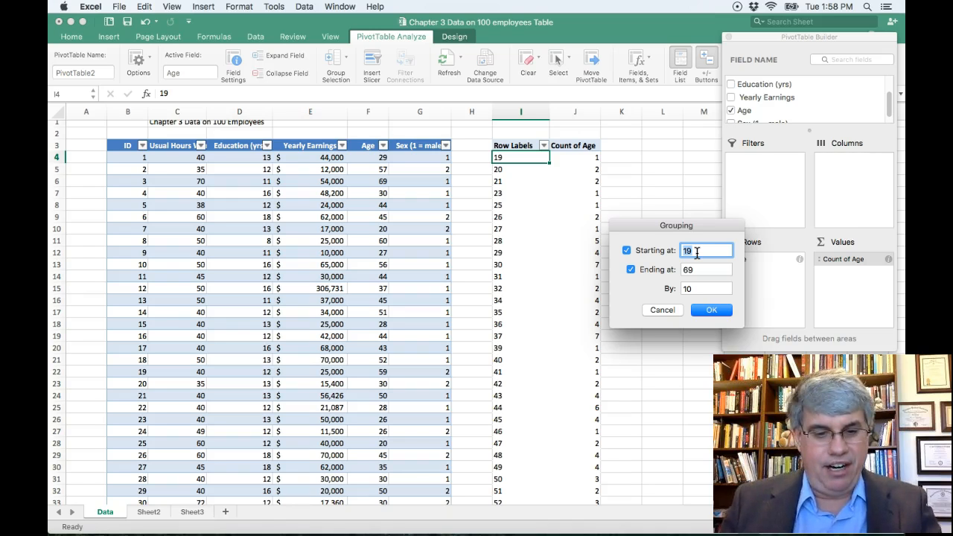
pyautogui.click(627, 251)
pyautogui.write('10')
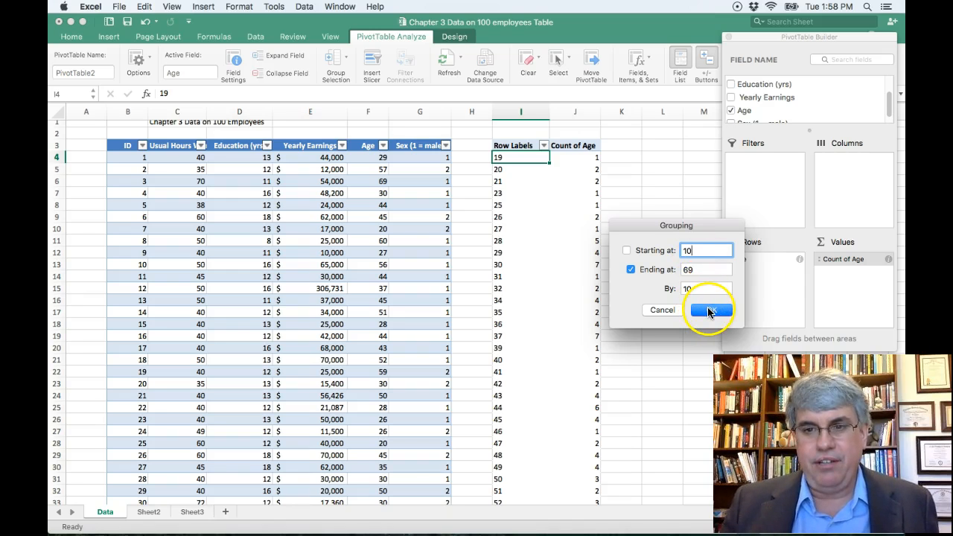
pyautogui.click(708, 310)
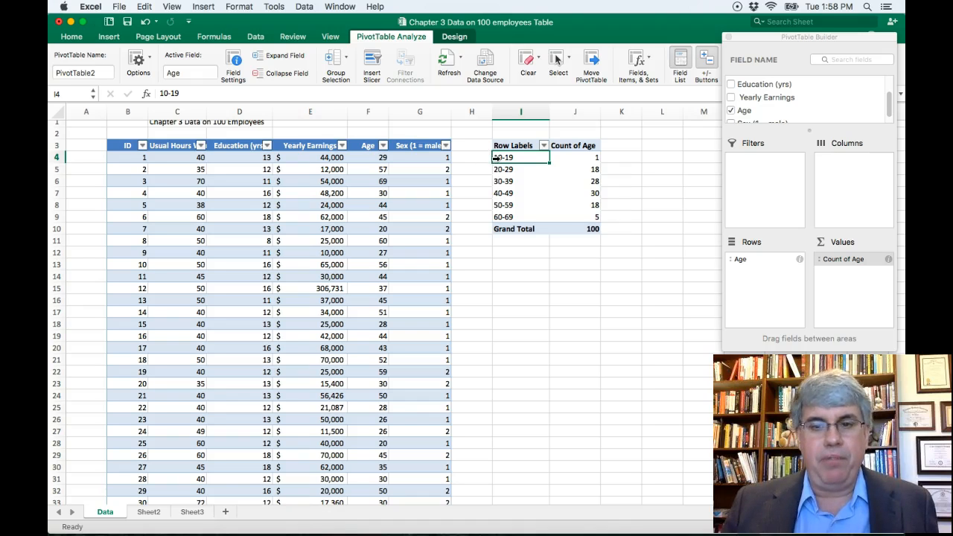
pyautogui.moveTo(482, 146)
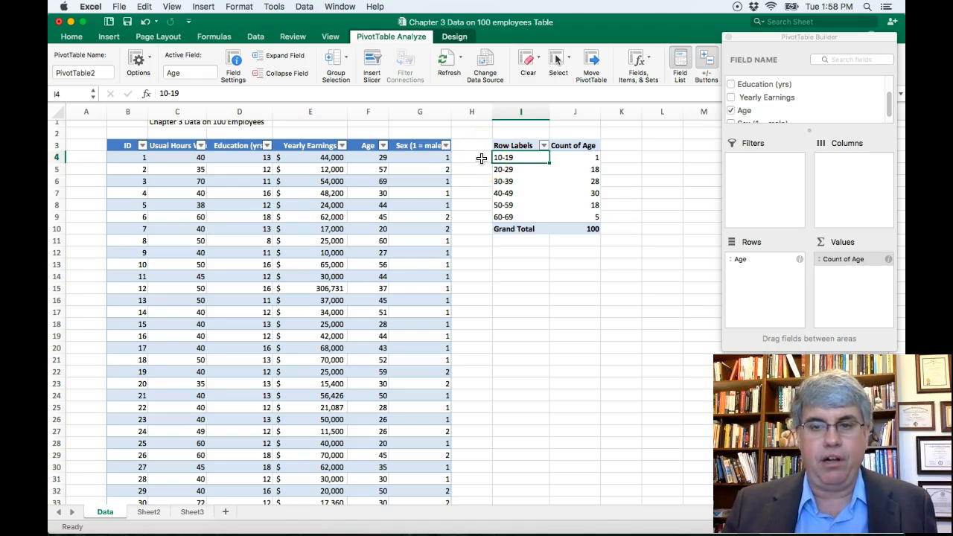
pyautogui.moveTo(536, 259)
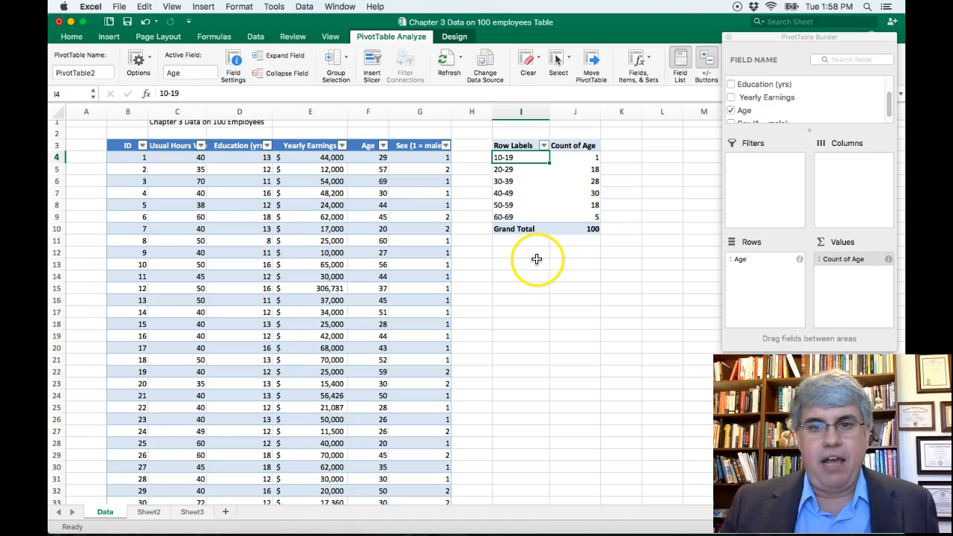
# Step: Rename the headers Row Labels to 'Age' and Count of Age to 'Frequency'
pyautogui.click(521, 264)
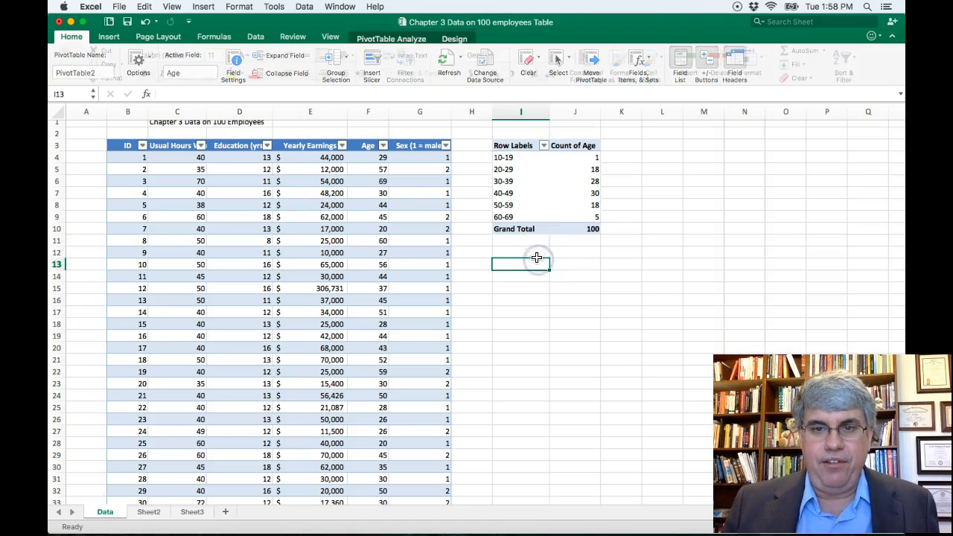
pyautogui.click(514, 146)
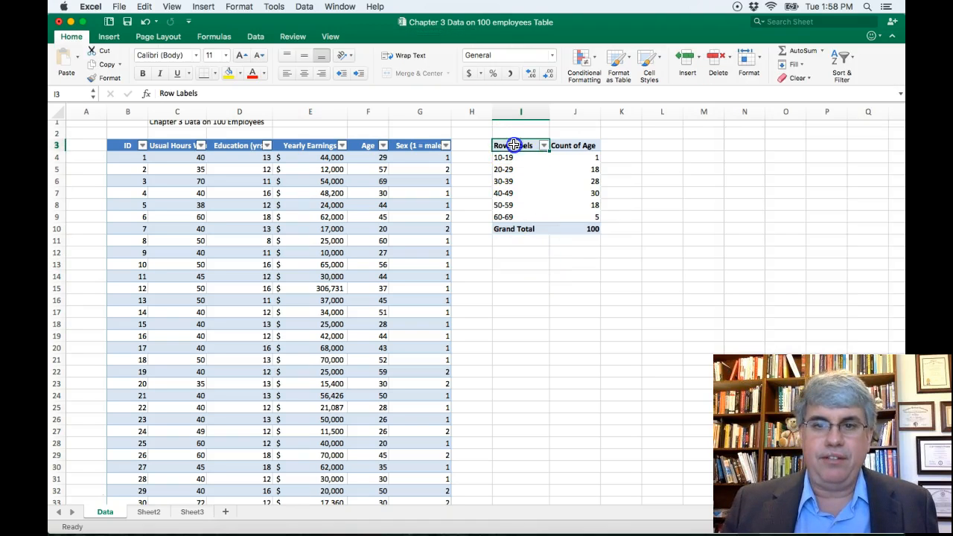
pyautogui.click(514, 145)
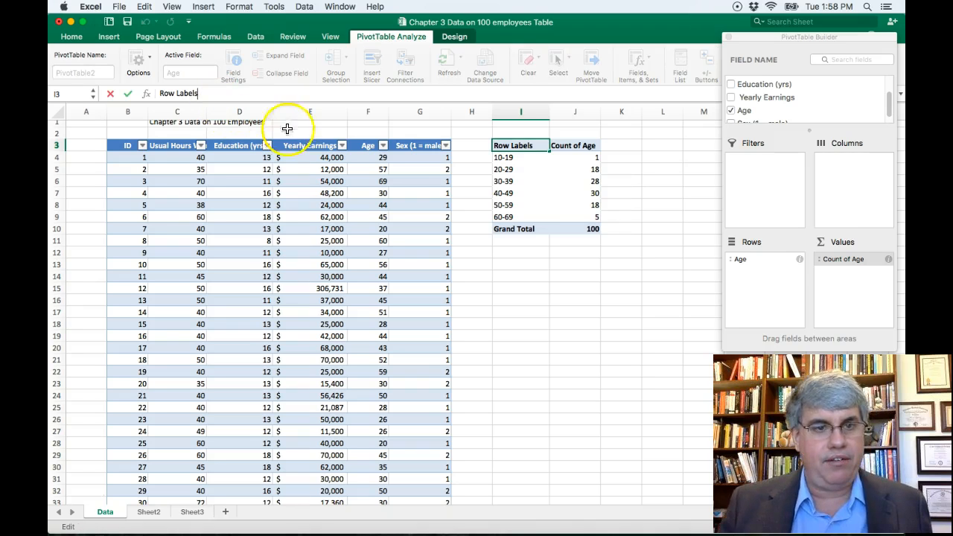
pyautogui.moveTo(346, 128)
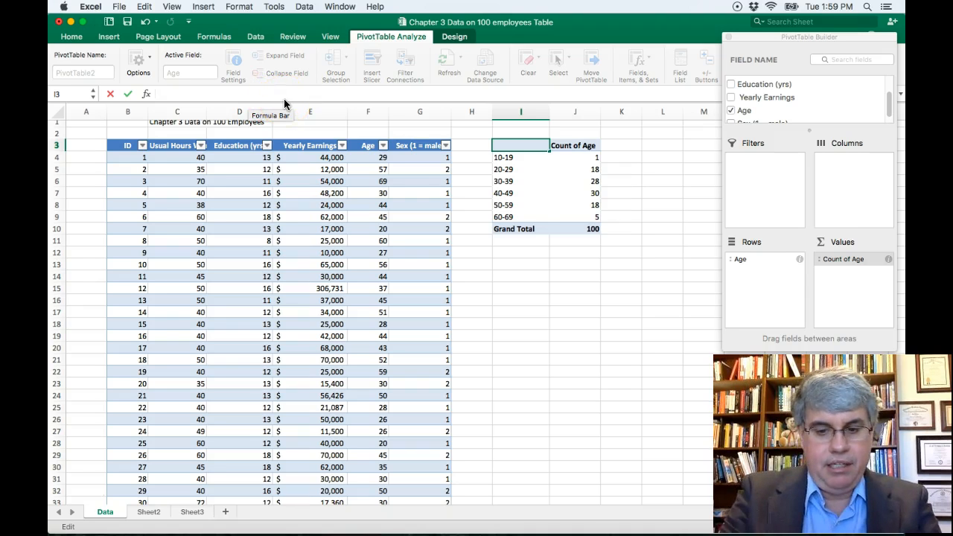
pyautogui.write('Age')
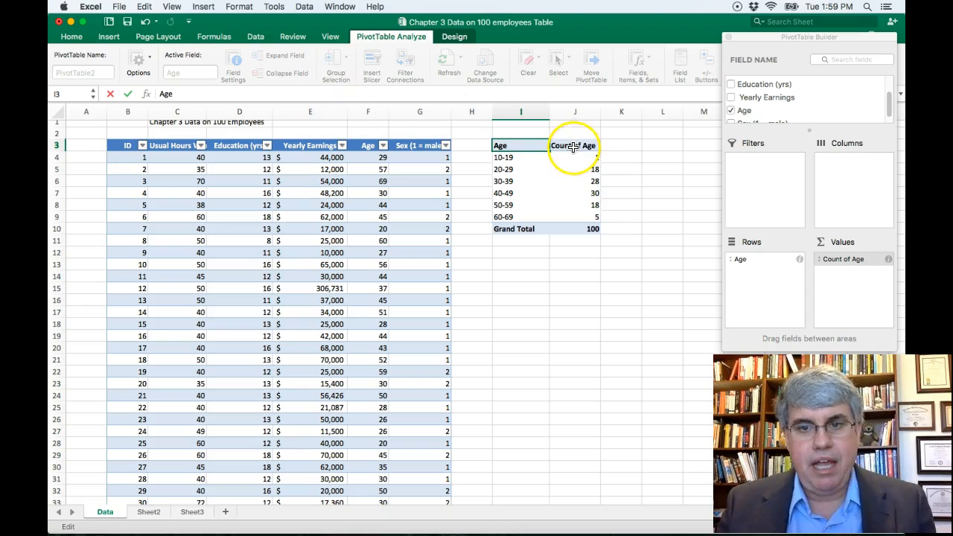
pyautogui.click(574, 145)
pyautogui.write('Fre')
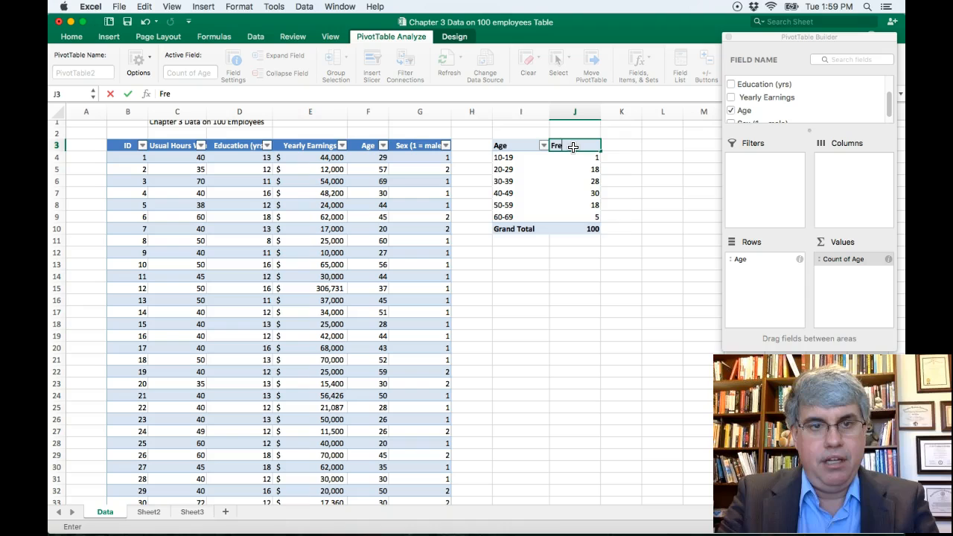
pyautogui.write('quenc')
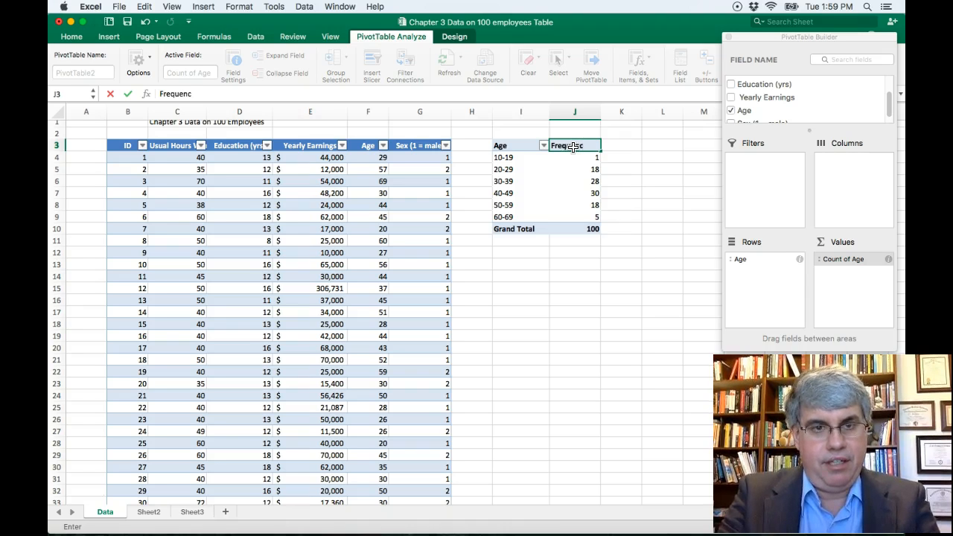
pyautogui.write('y')
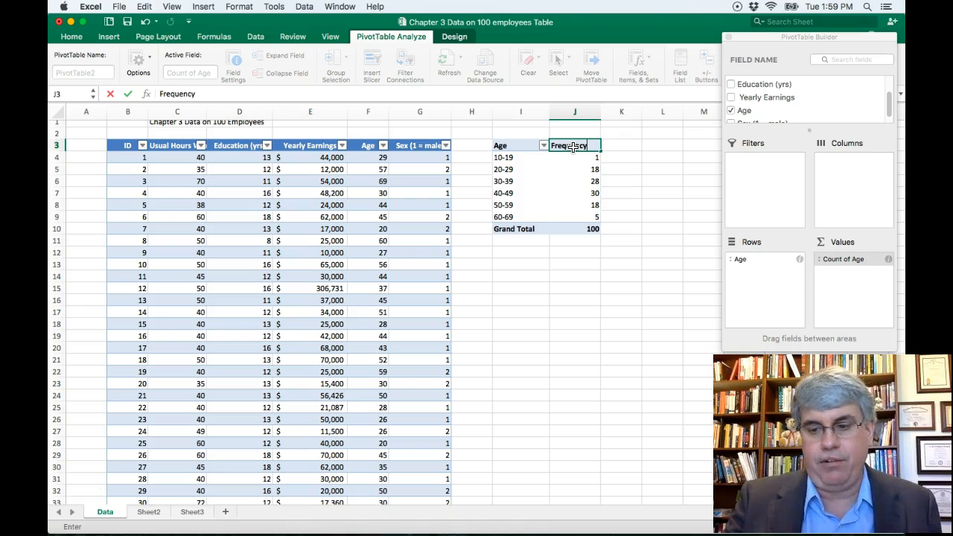
pyautogui.press('Return')
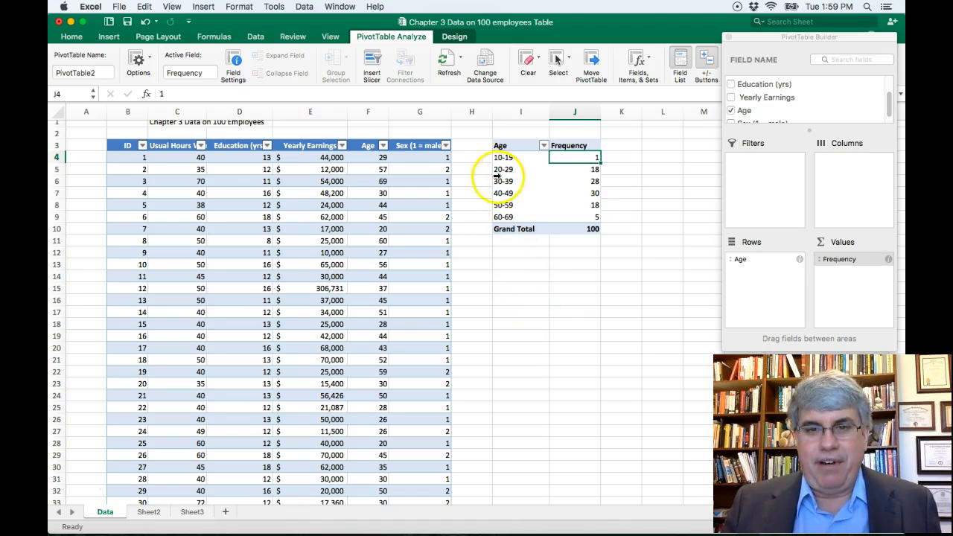
pyautogui.moveTo(482, 157)
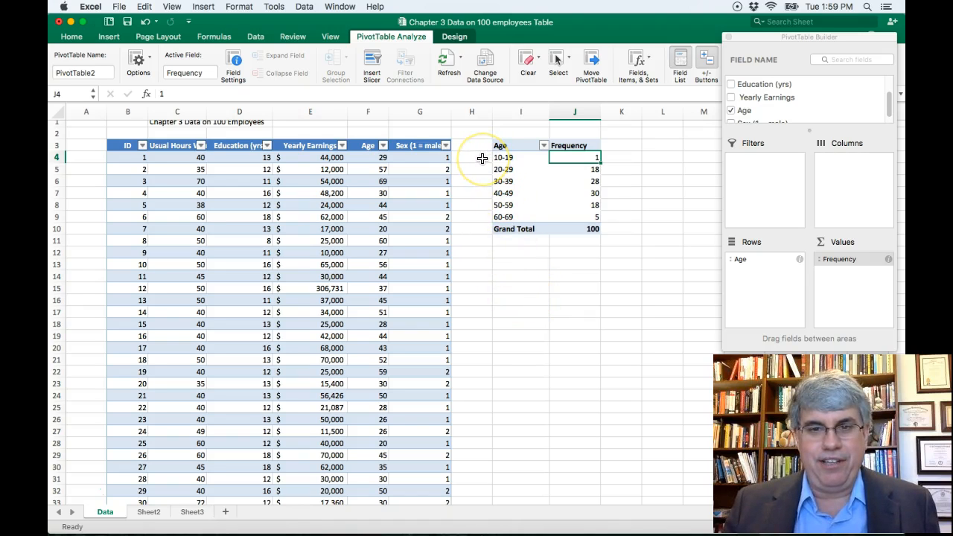
pyautogui.moveTo(518, 284)
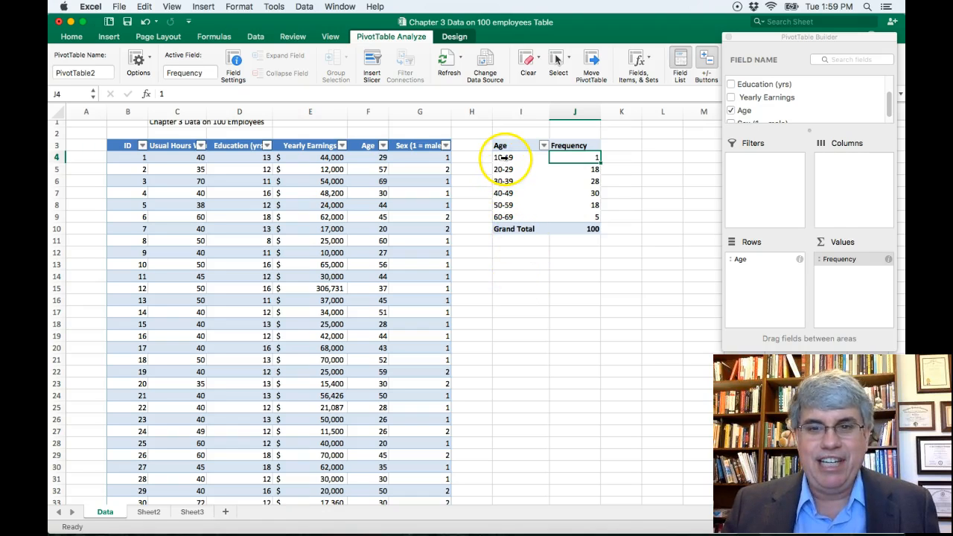
# Step: Change the first age band label in I4 from 10-19 to 18-19
pyautogui.click(520, 157)
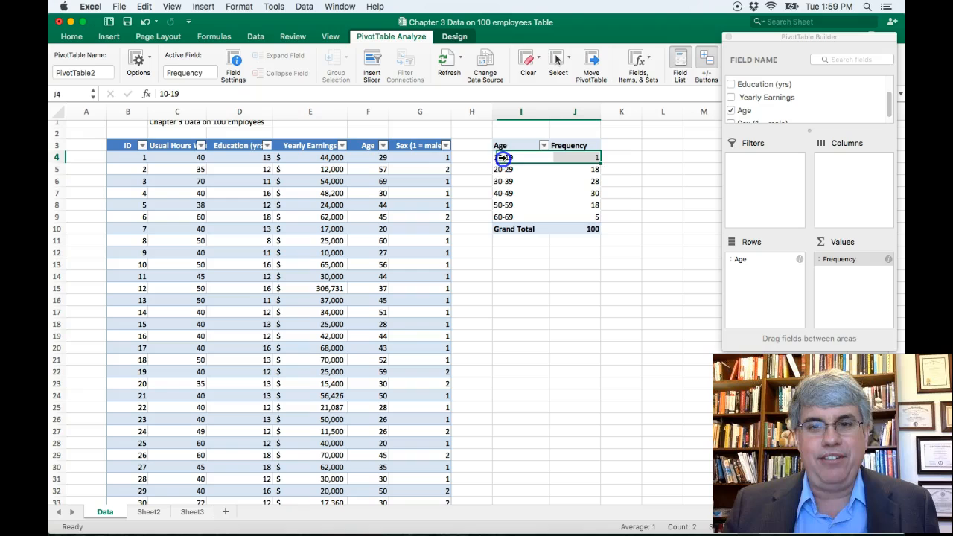
pyautogui.click(503, 157)
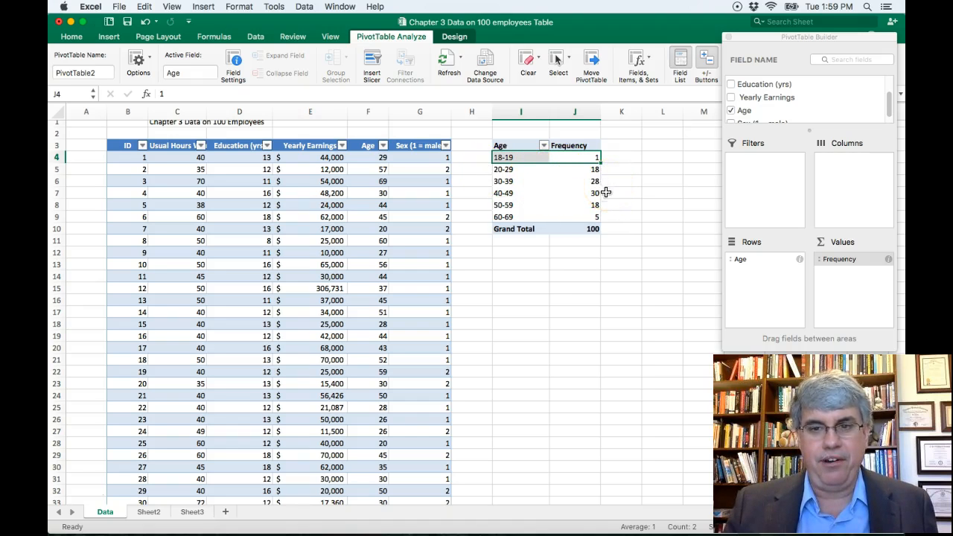
pyautogui.click(574, 264)
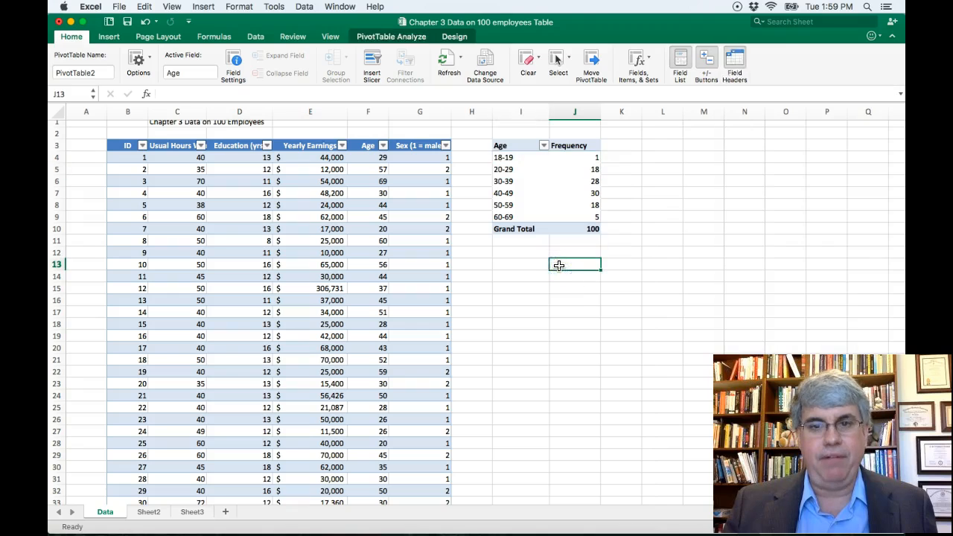